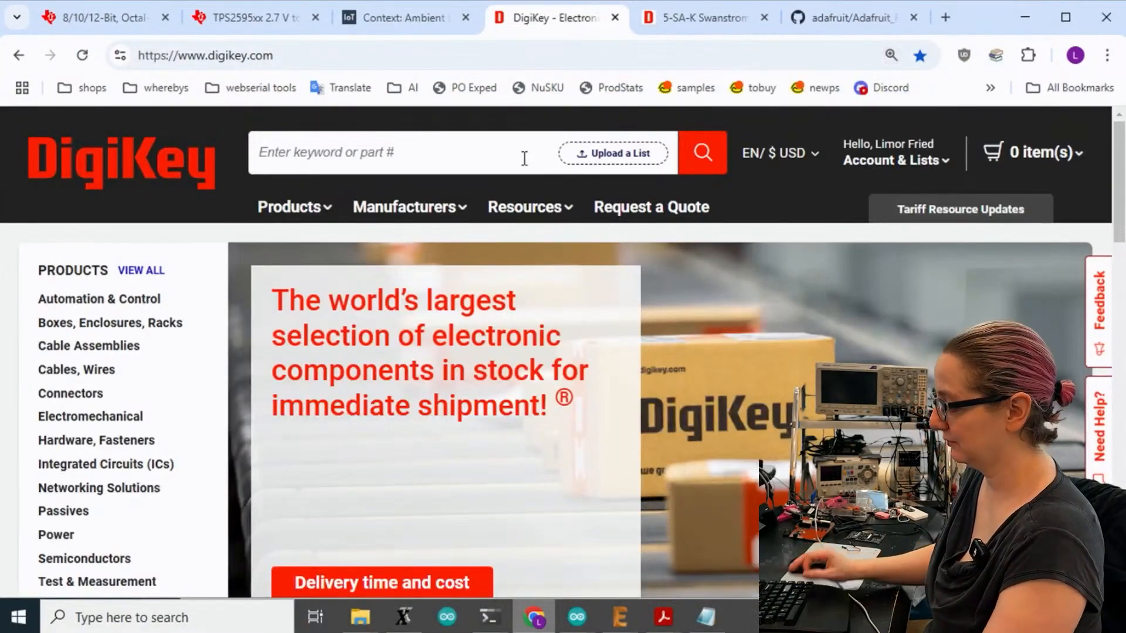
Step: Search DigiKey for 'tweezer' and enter the Tweezers category of 2,141 products
text(tweezer)
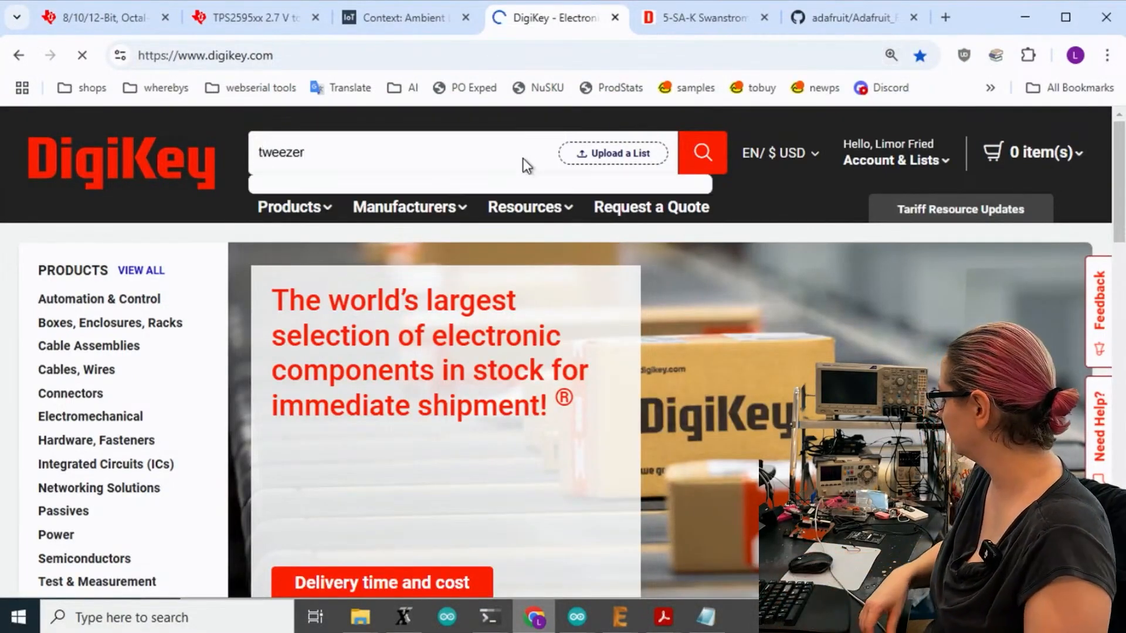
click(702, 153)
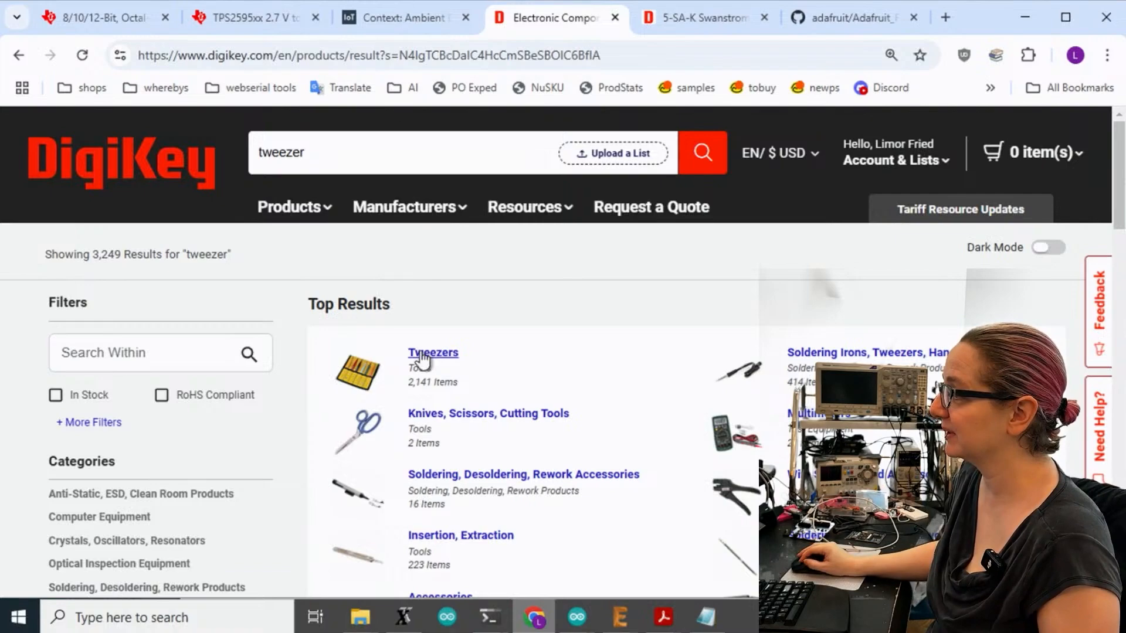
click(433, 353)
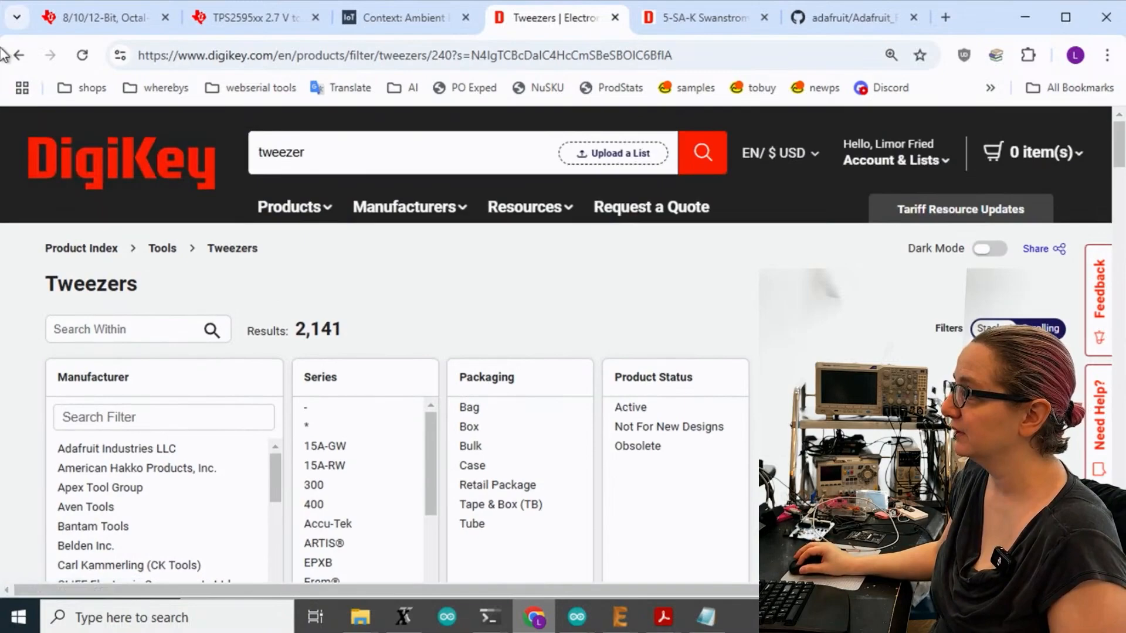
Step: Reopen the Tweezers category and filter to active, in-stock items, leaving 987 results
click(703, 152)
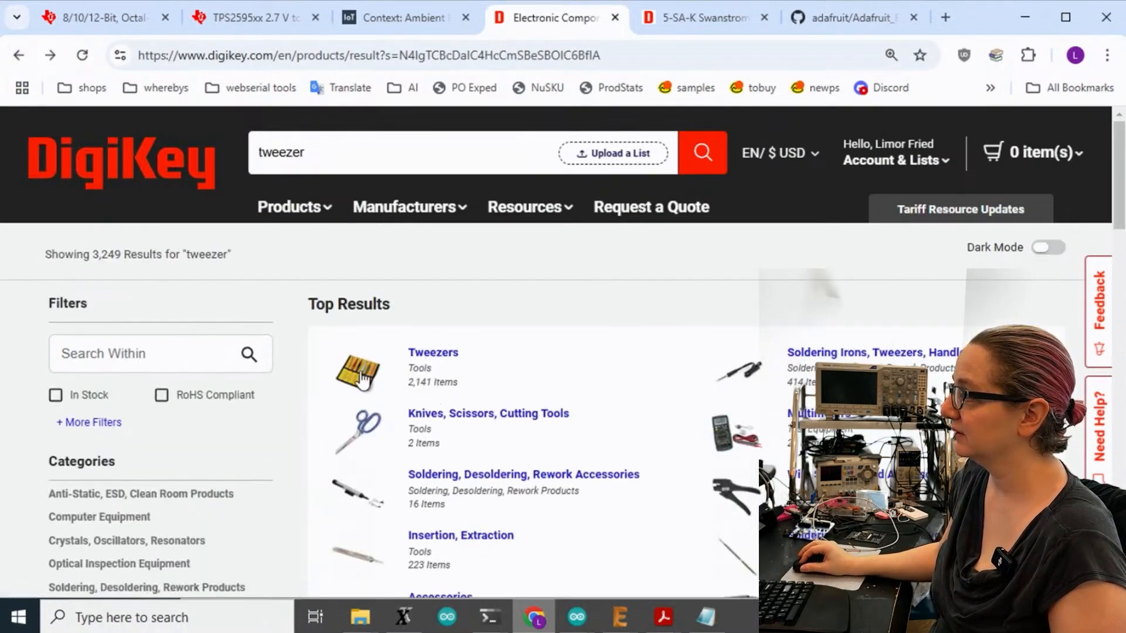
click(433, 353)
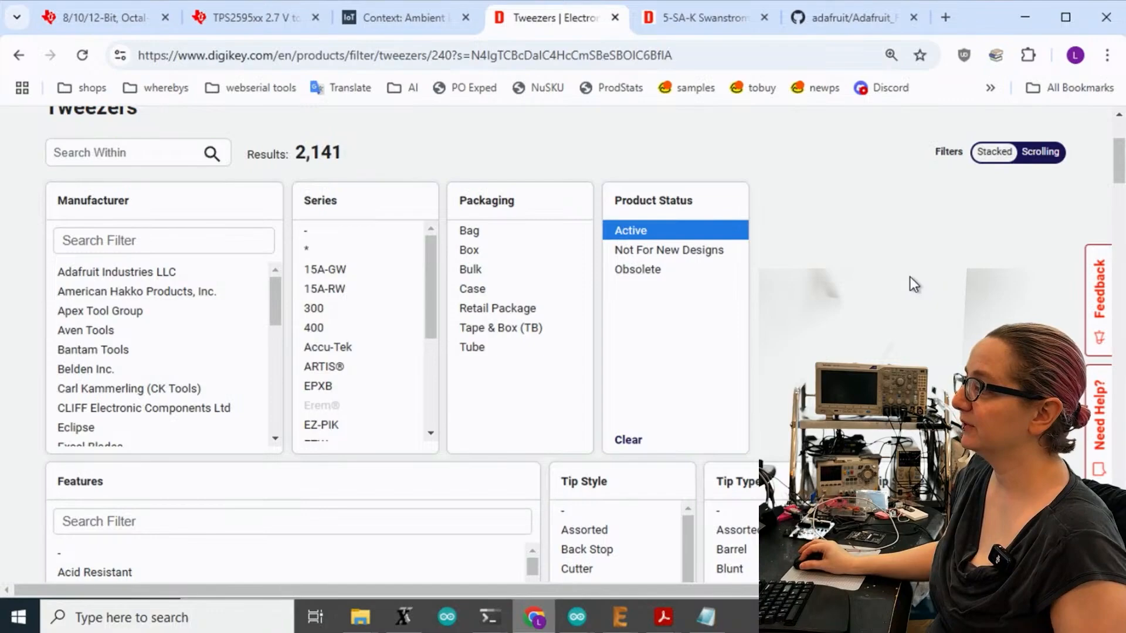
scroll(down, 3)
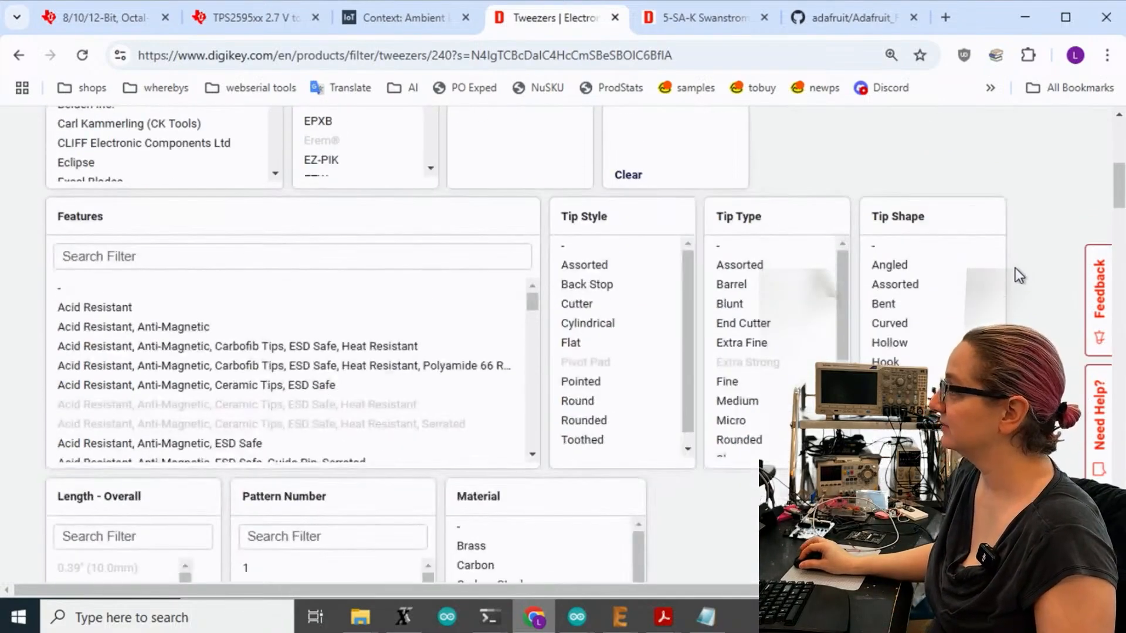
scroll(down, 3)
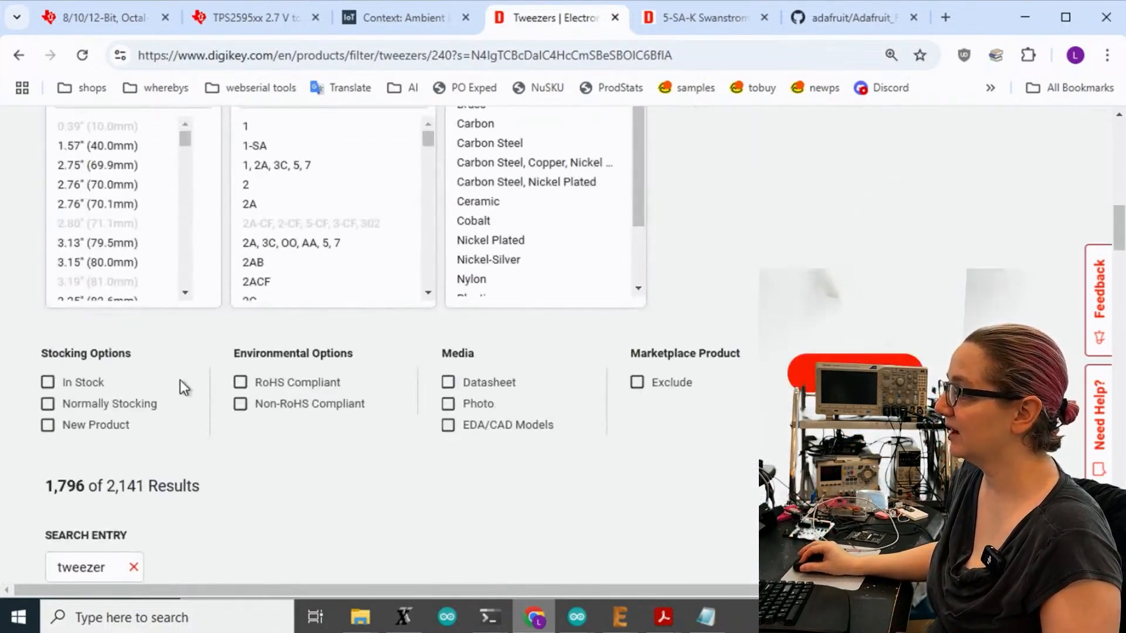
click(46, 383)
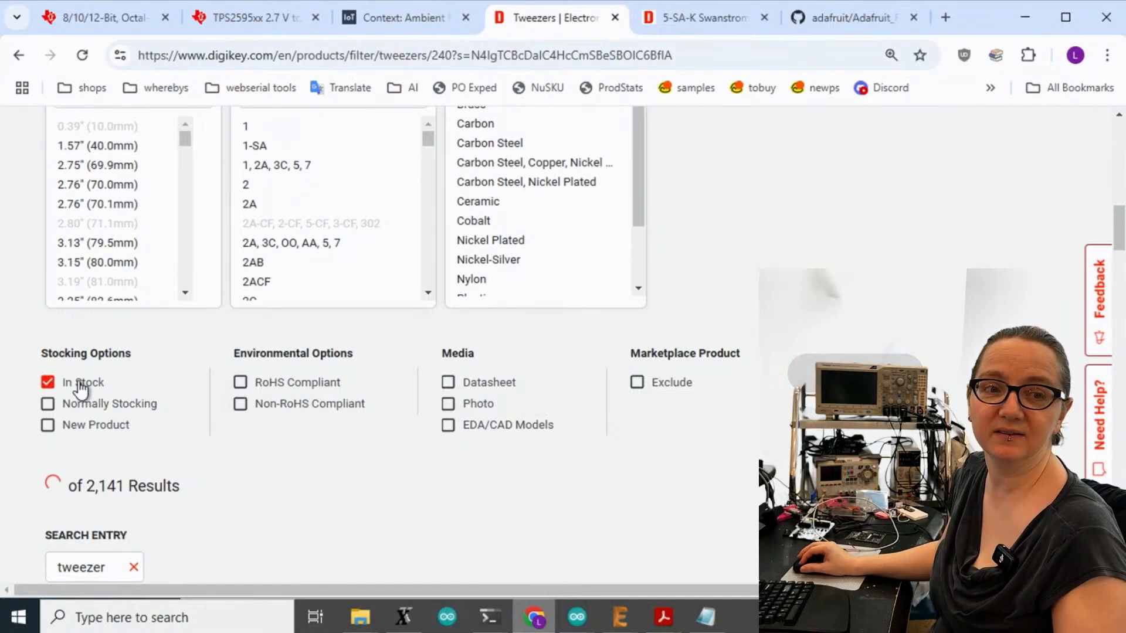
click(636, 383)
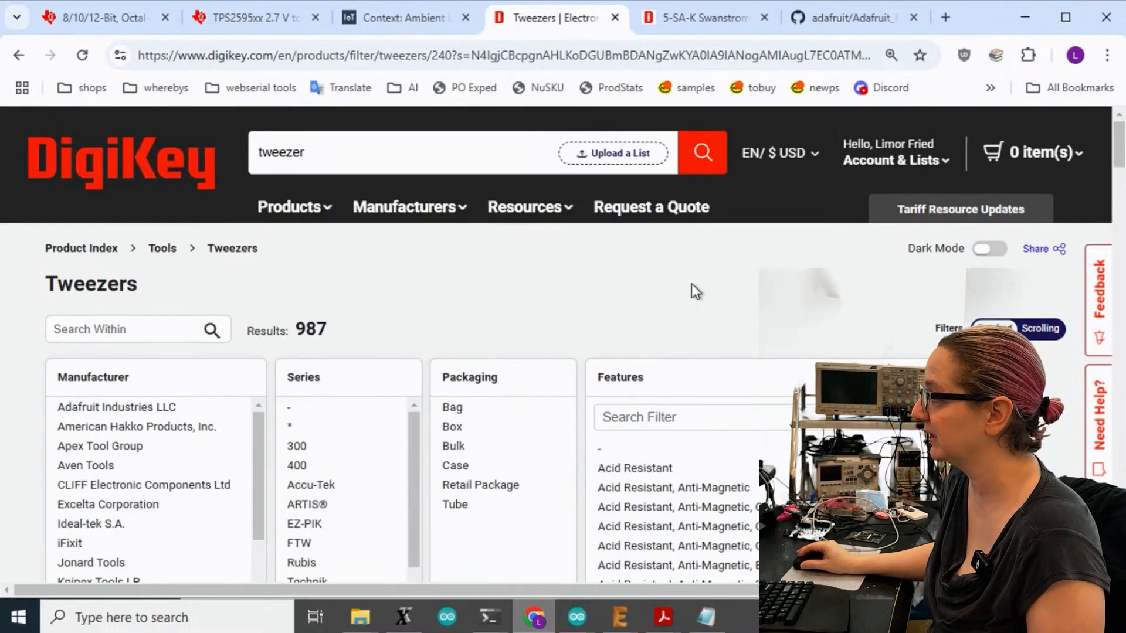
scroll(down, 3)
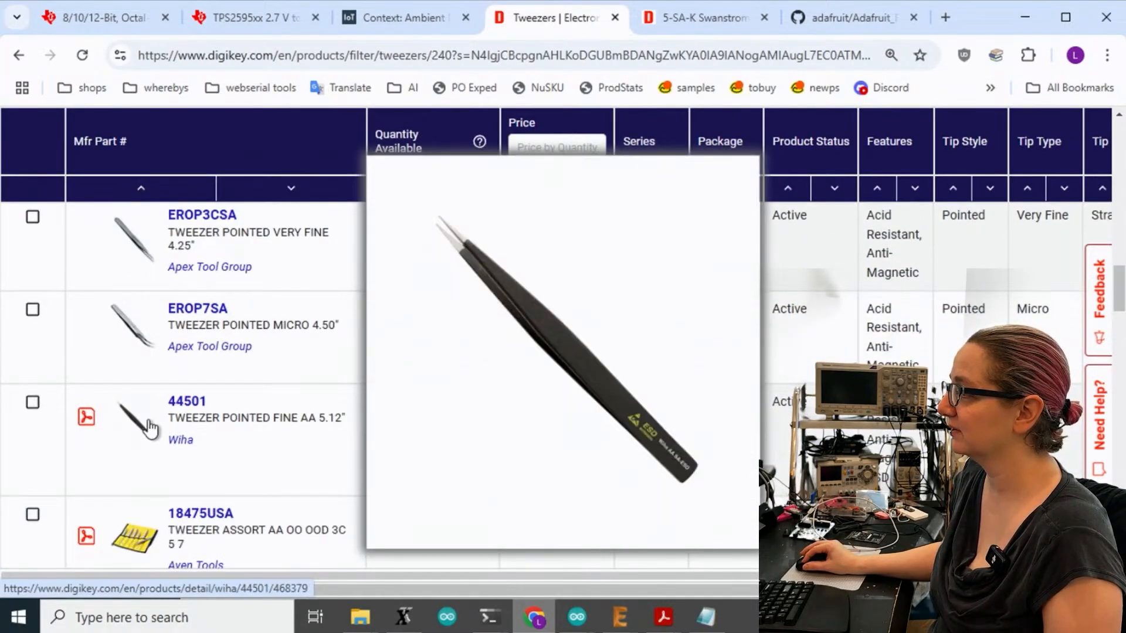
mouse_move(135, 535)
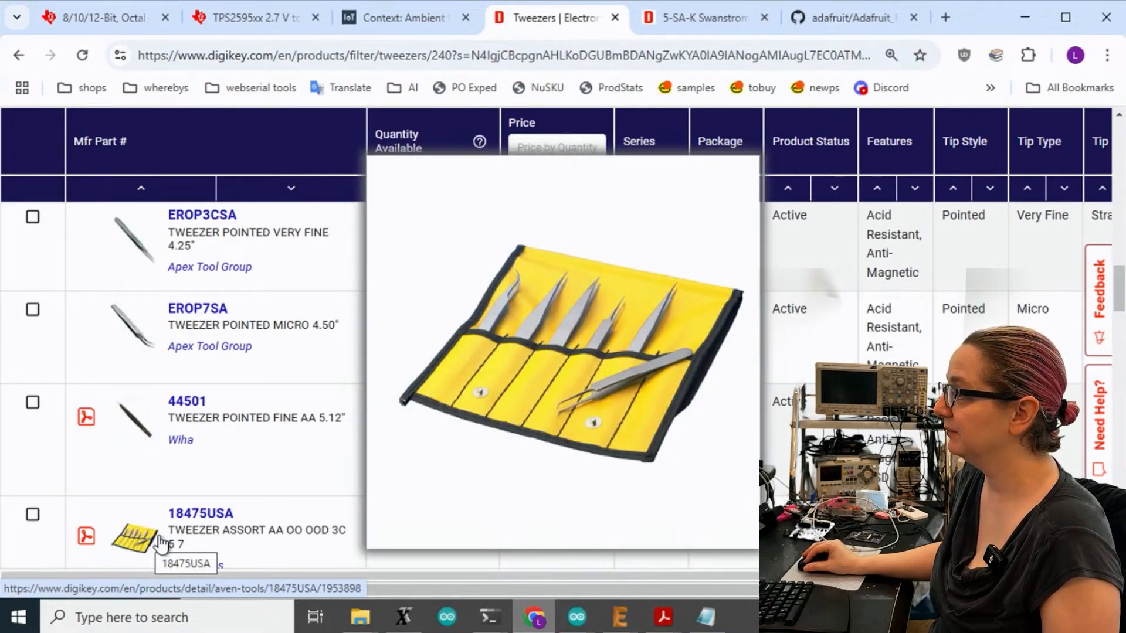
scroll(down, 3)
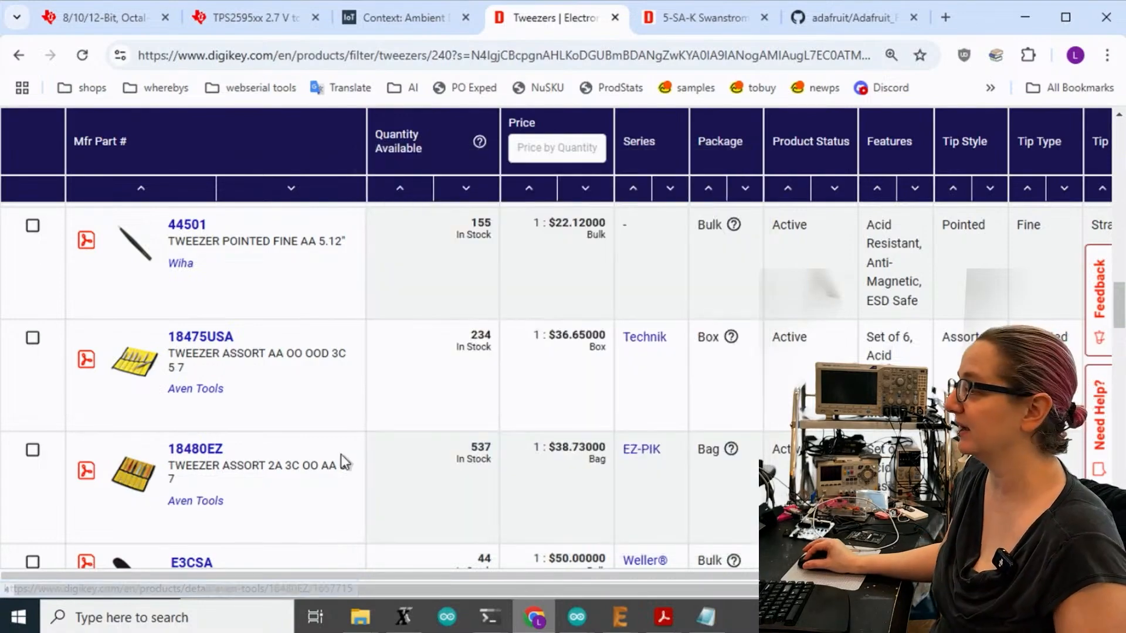
mouse_move(133, 474)
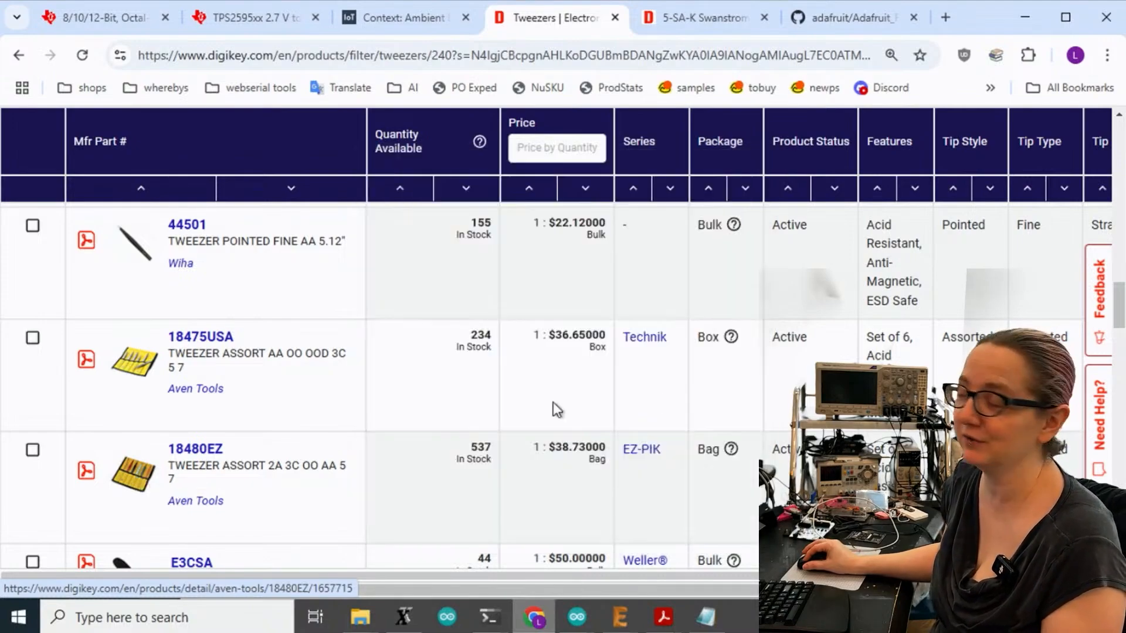
scroll(up, 3)
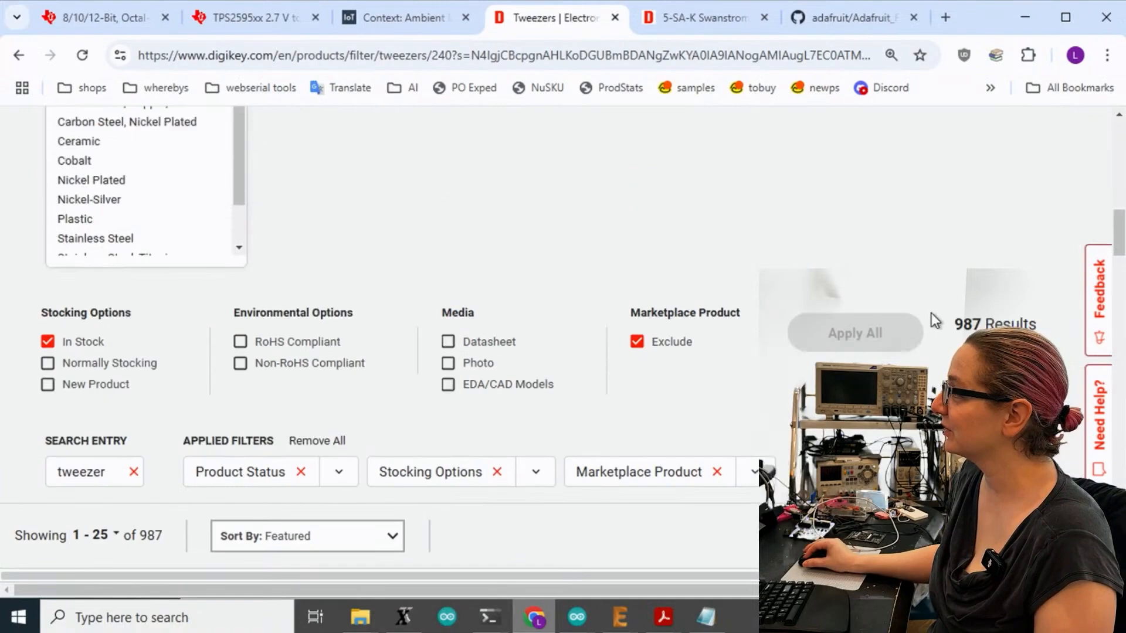
Step: Scroll the Length - Overall filter through the 4.70" to 5.50" range, leaving 797 results
scroll(up, 3)
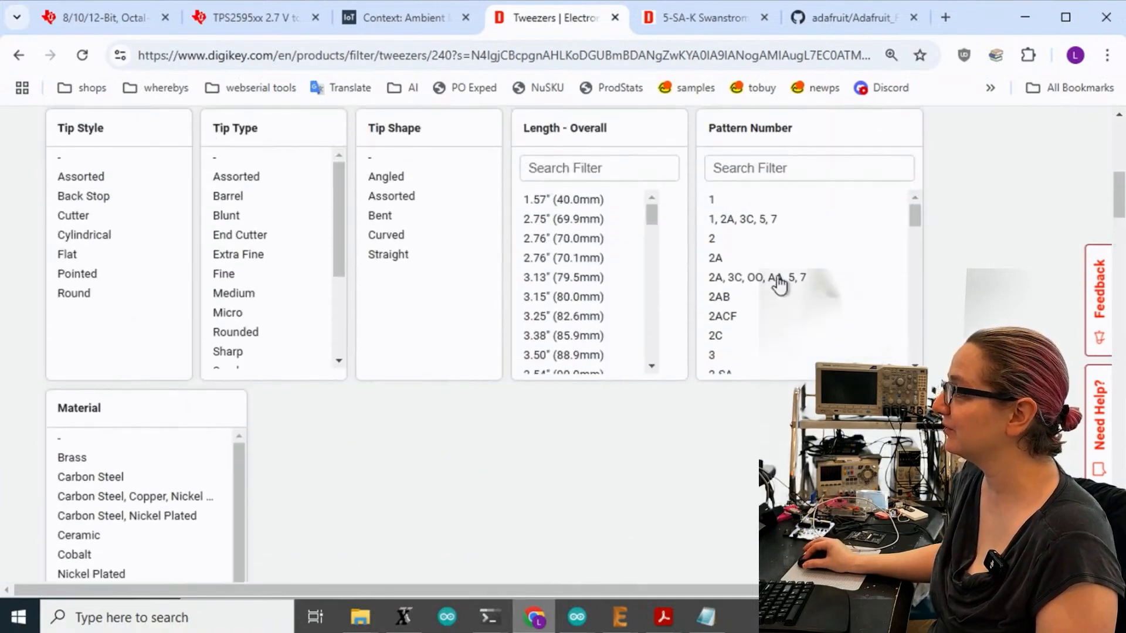
scroll(down, 3)
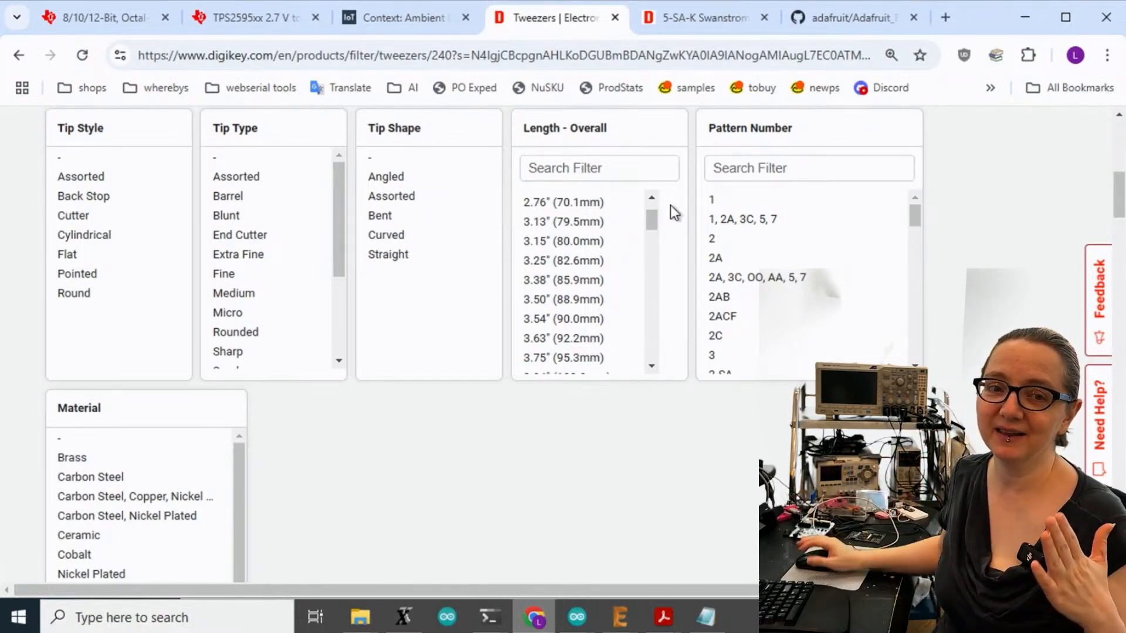
scroll(down, 3)
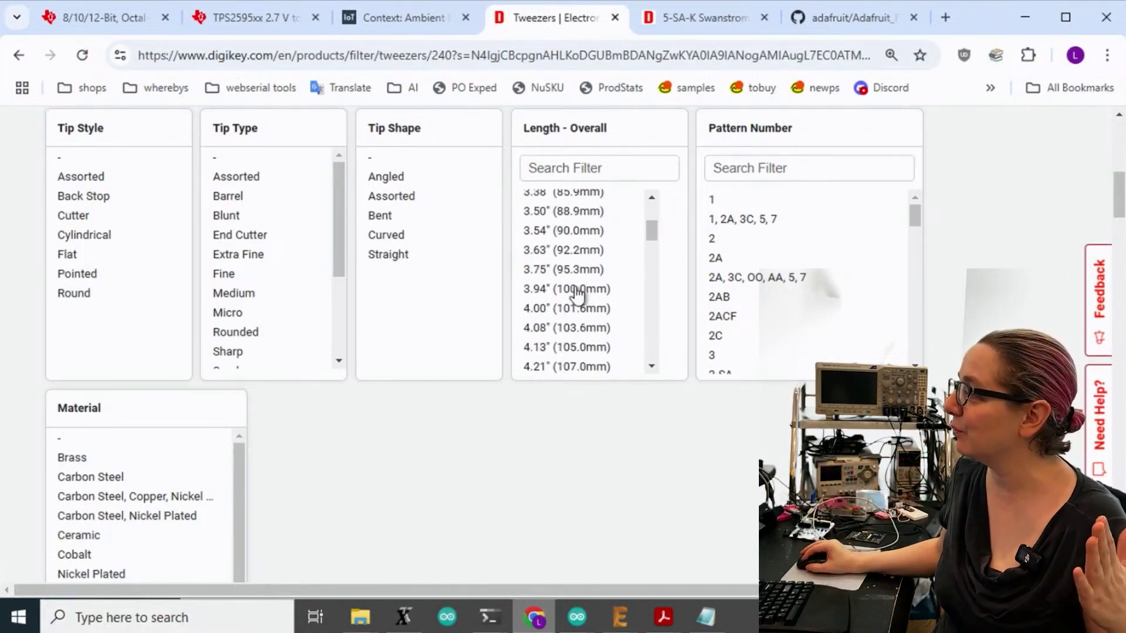
scroll(down, 3)
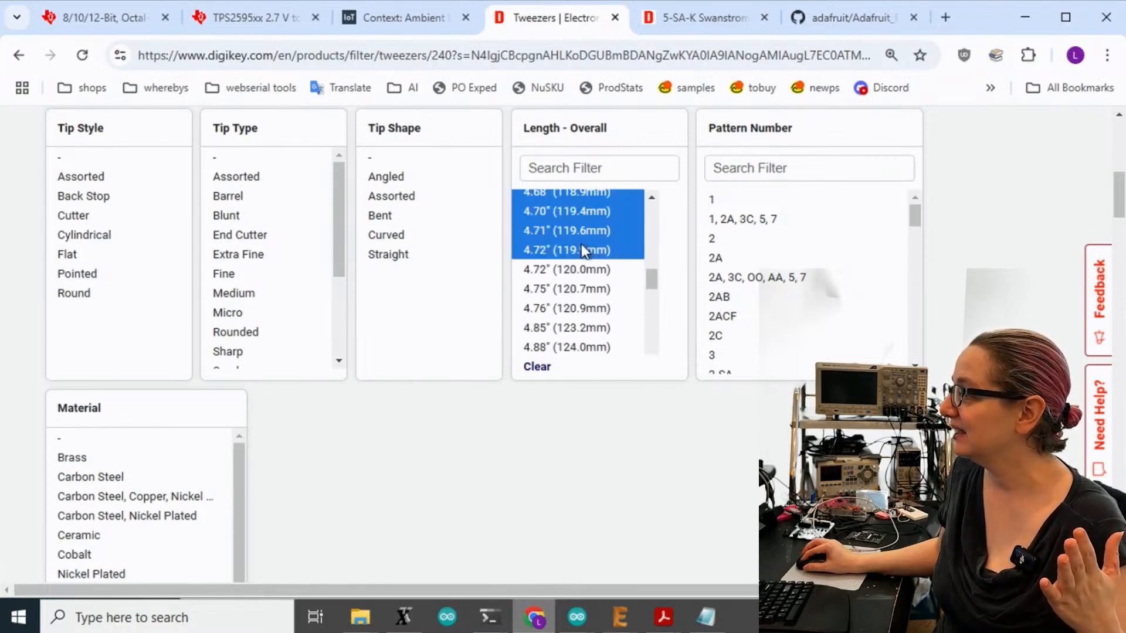
scroll(down, 3)
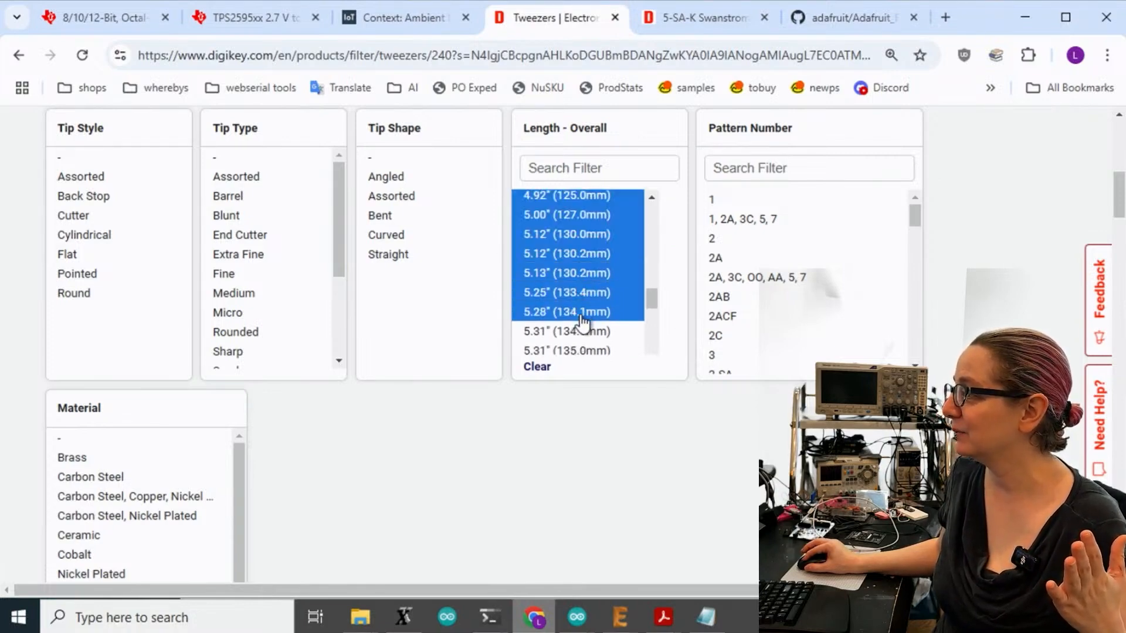
scroll(down, 3)
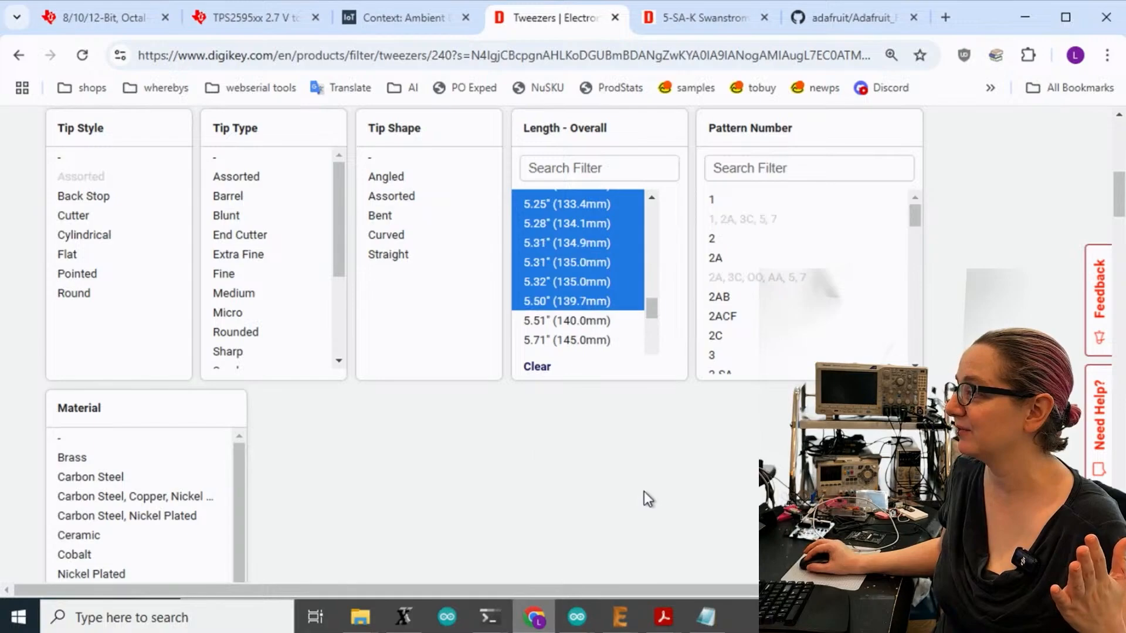
scroll(down, 3)
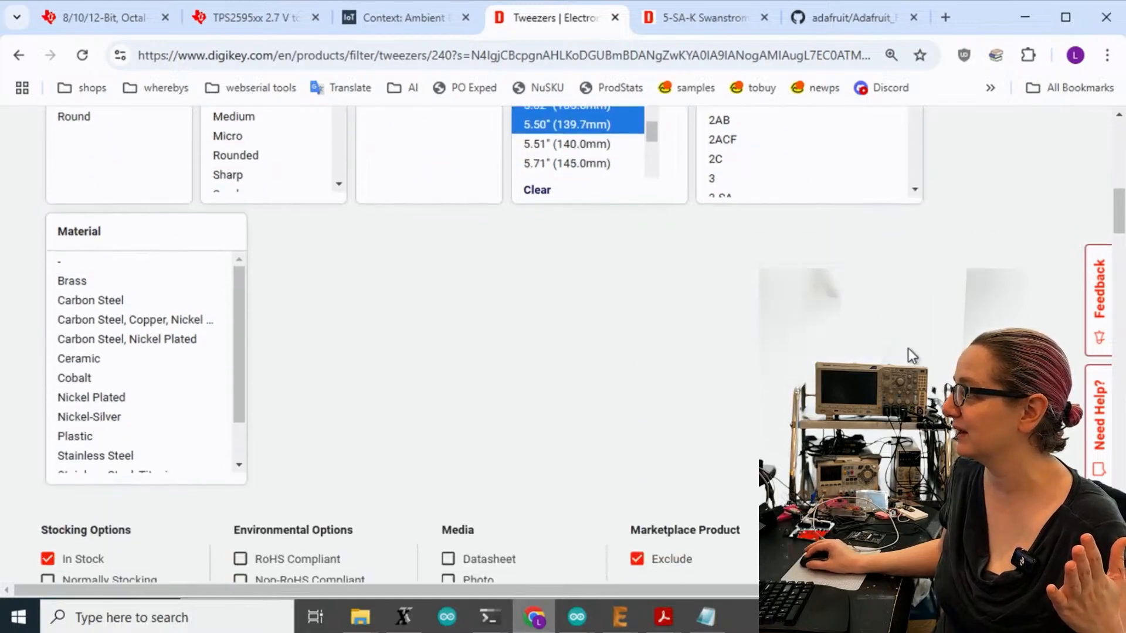
scroll(up, 3)
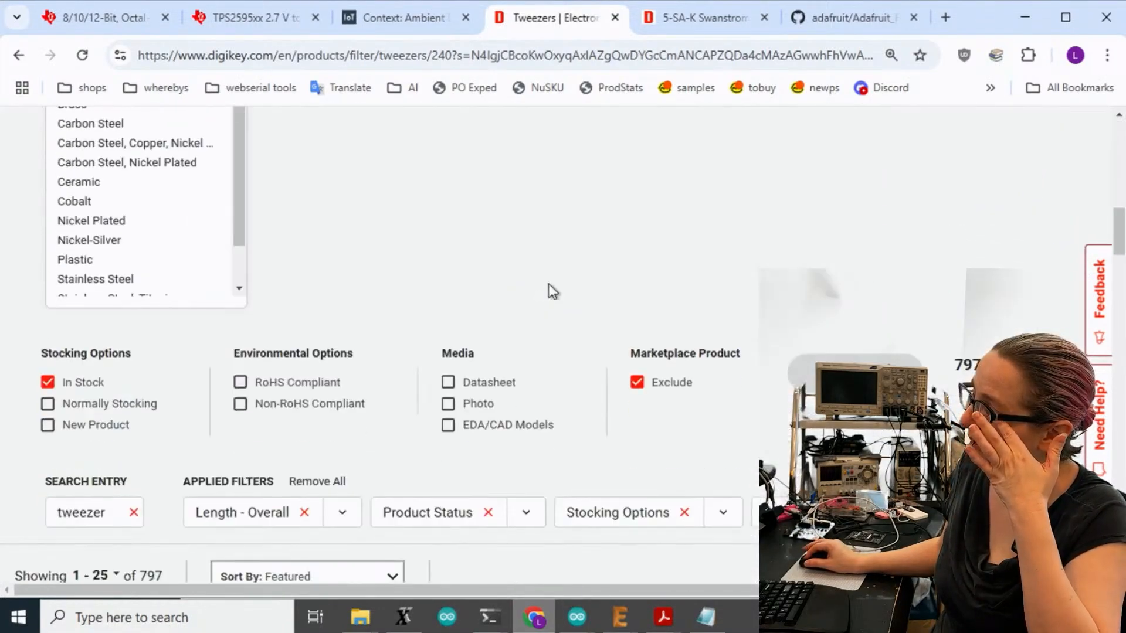
scroll(down, 3)
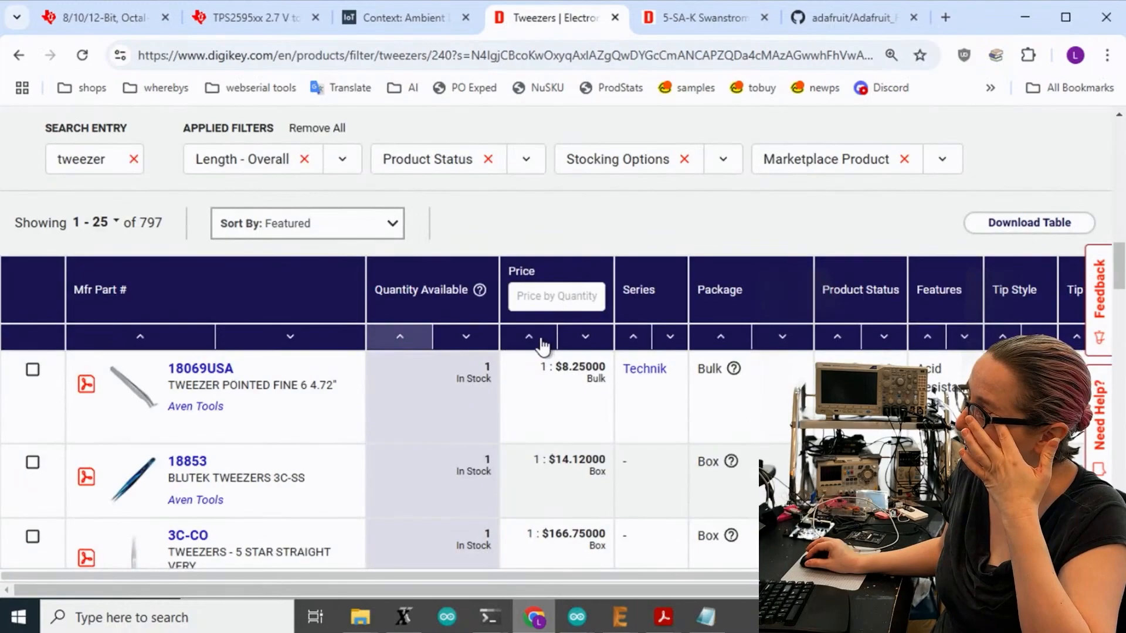
Step: Sort the 797 results by lowest price first and dismiss the stray window over the browser
scroll(down, 3)
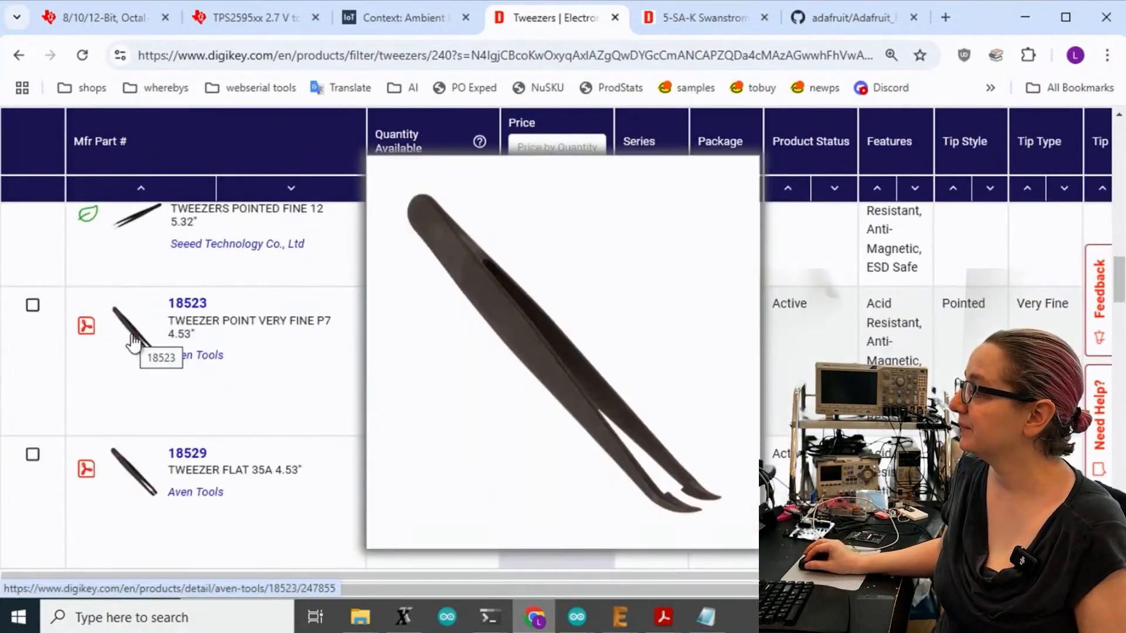
mouse_move(139, 477)
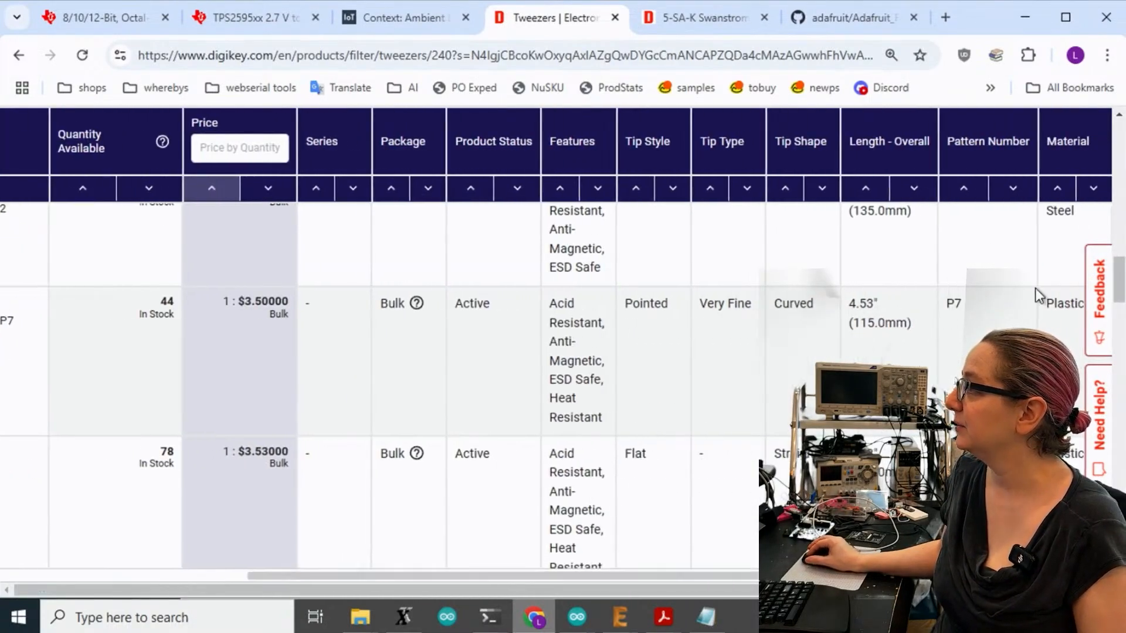
mouse_move(974, 18)
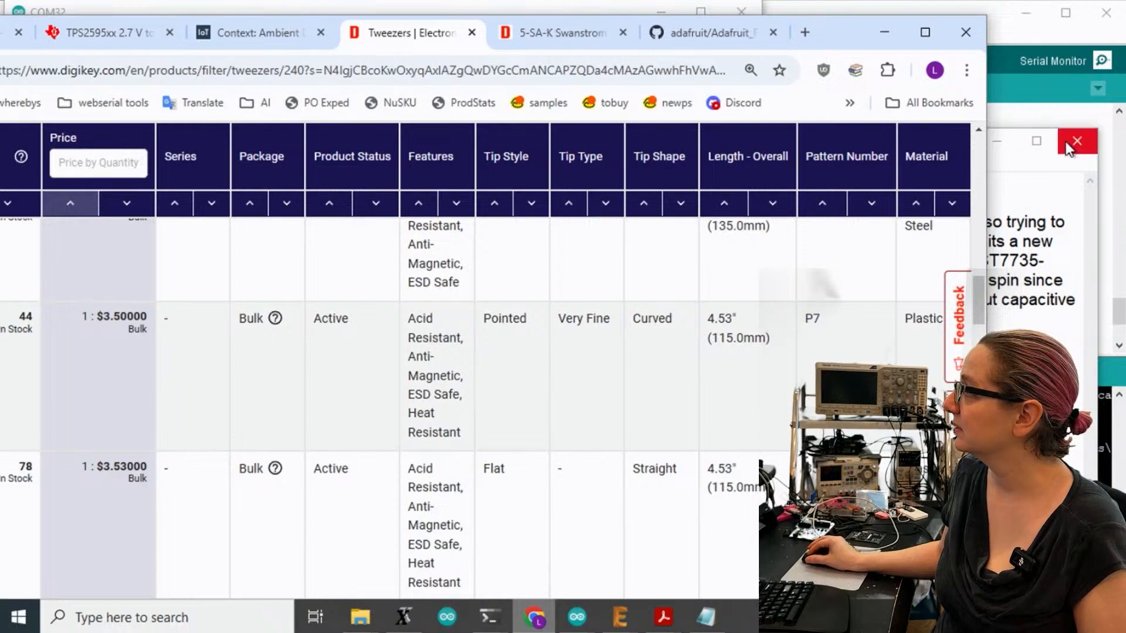
click(1075, 141)
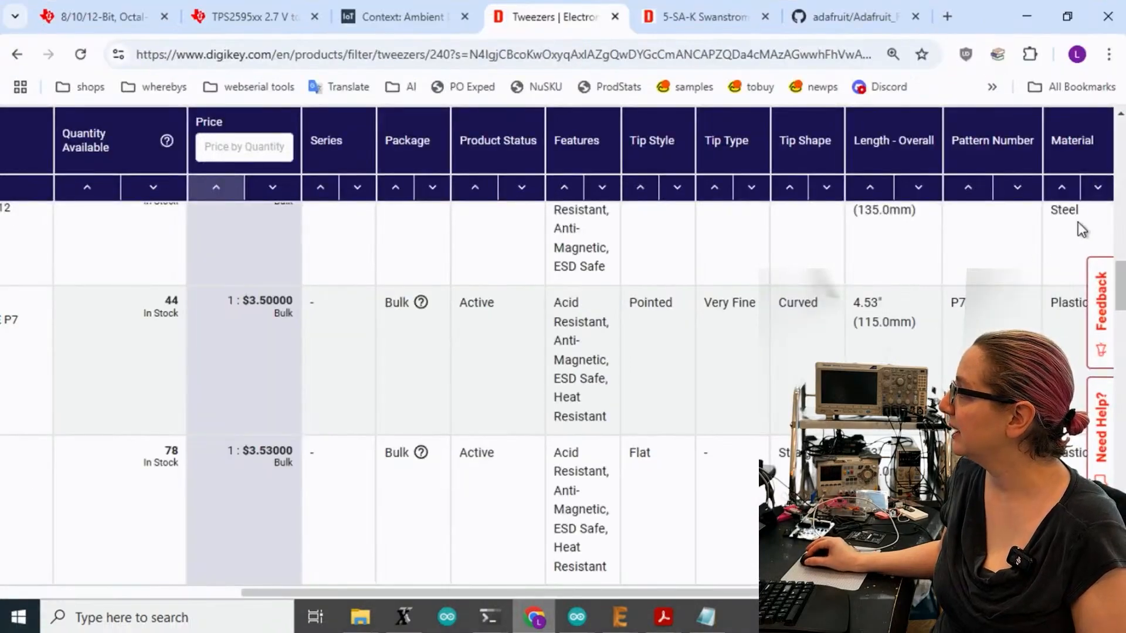
scroll(down, 3)
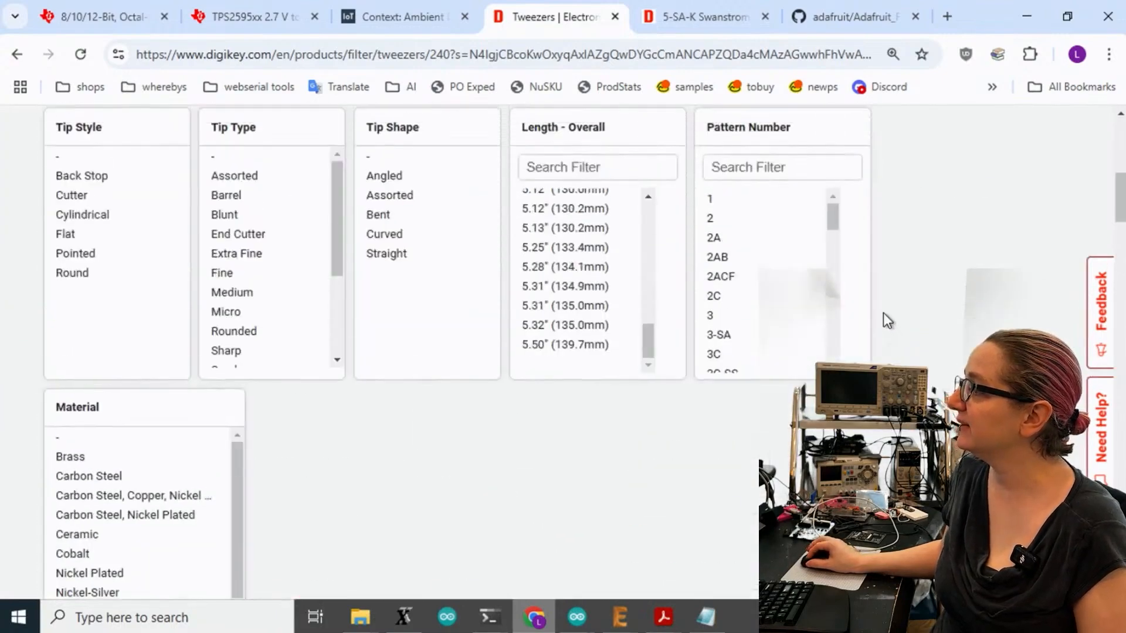
Step: Filter the Material to Stainless Steel, narrowing the listing to 586 products
scroll(up, 3)
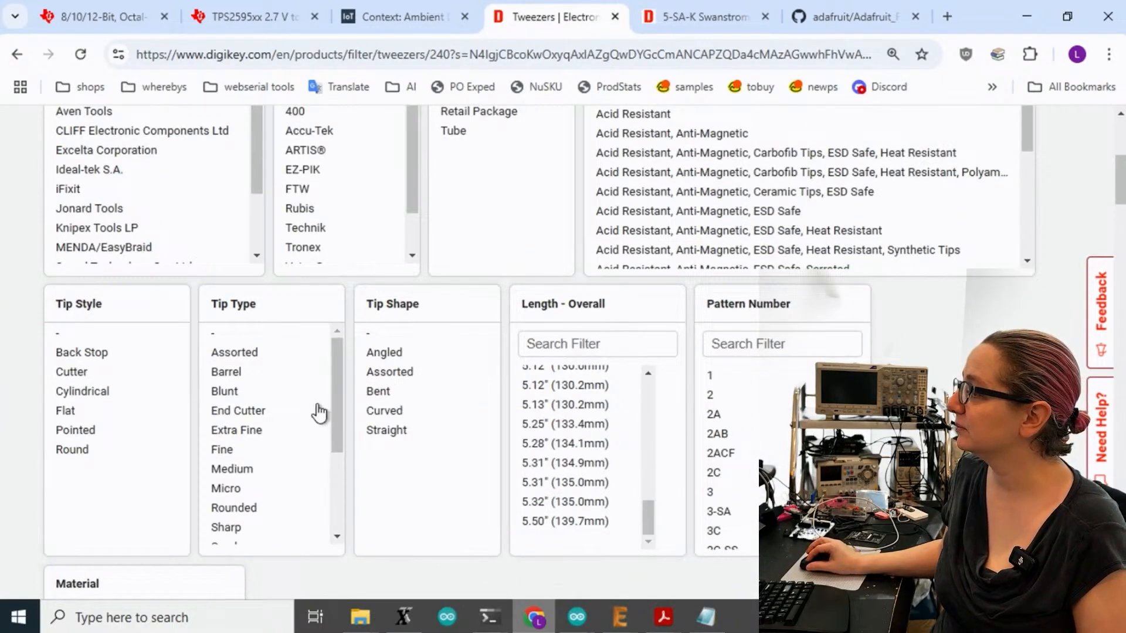
scroll(up, 3)
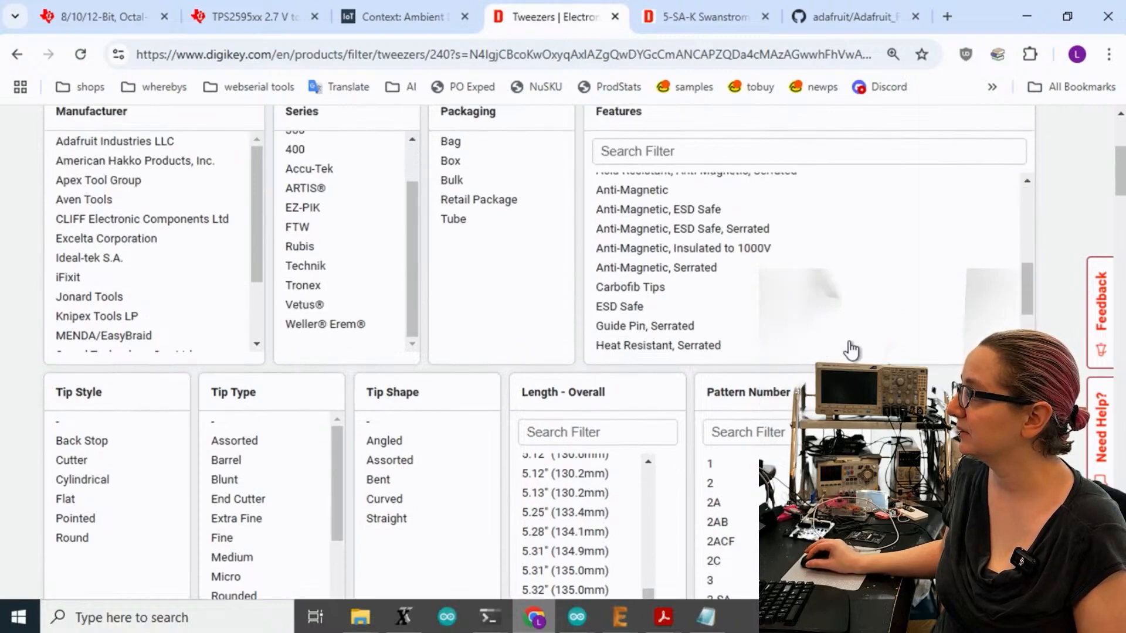
scroll(down, 3)
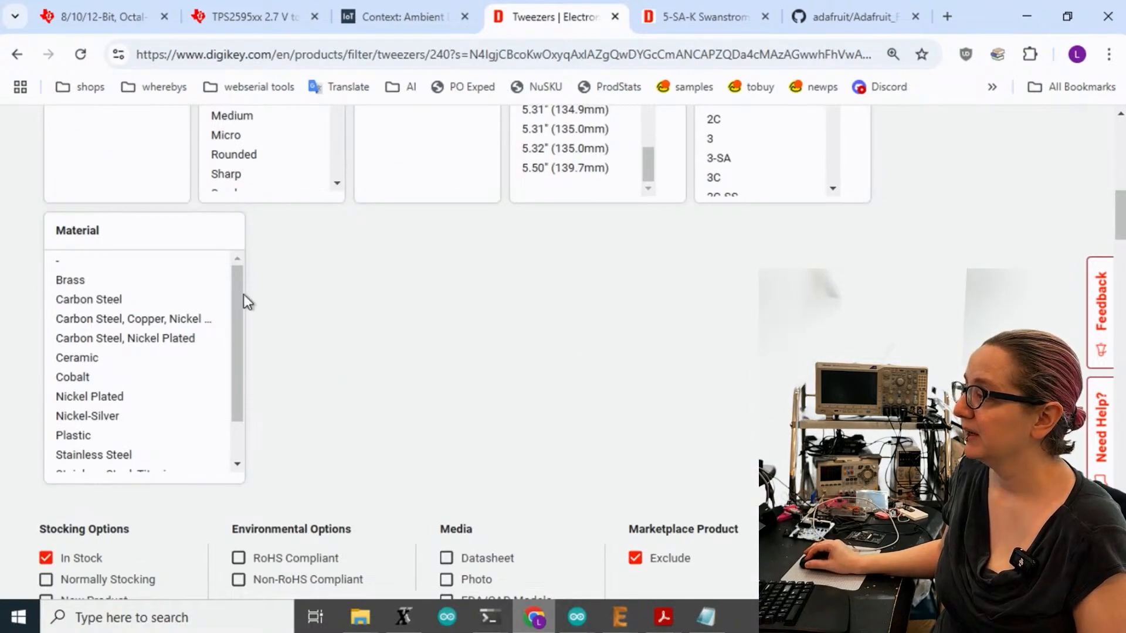
scroll(down, 3)
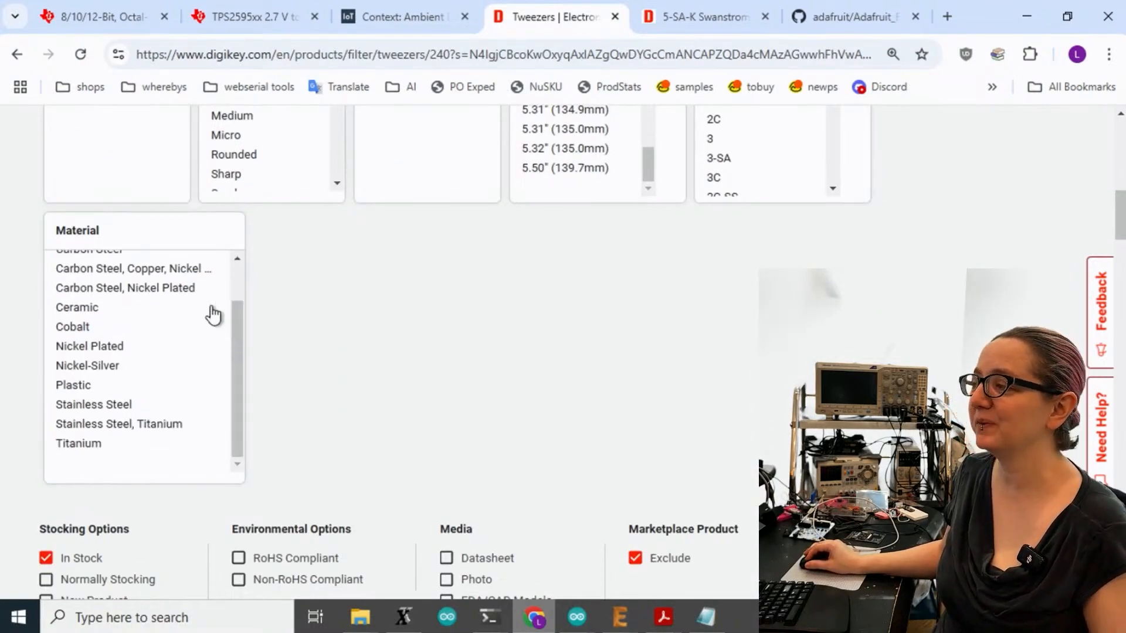
mouse_move(140, 270)
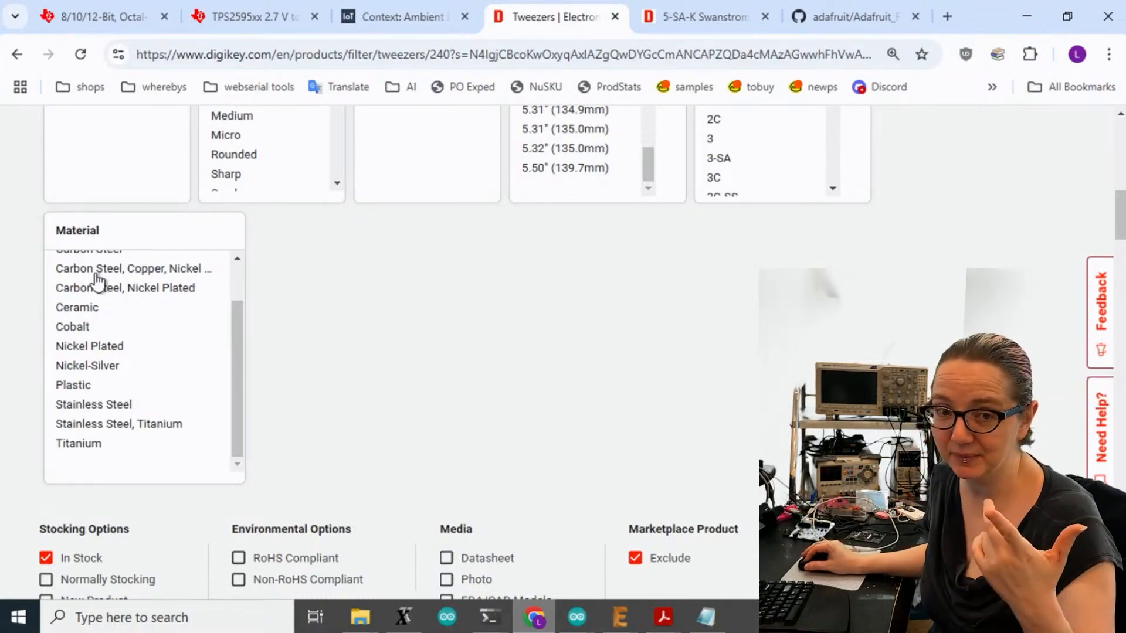
mouse_move(220, 411)
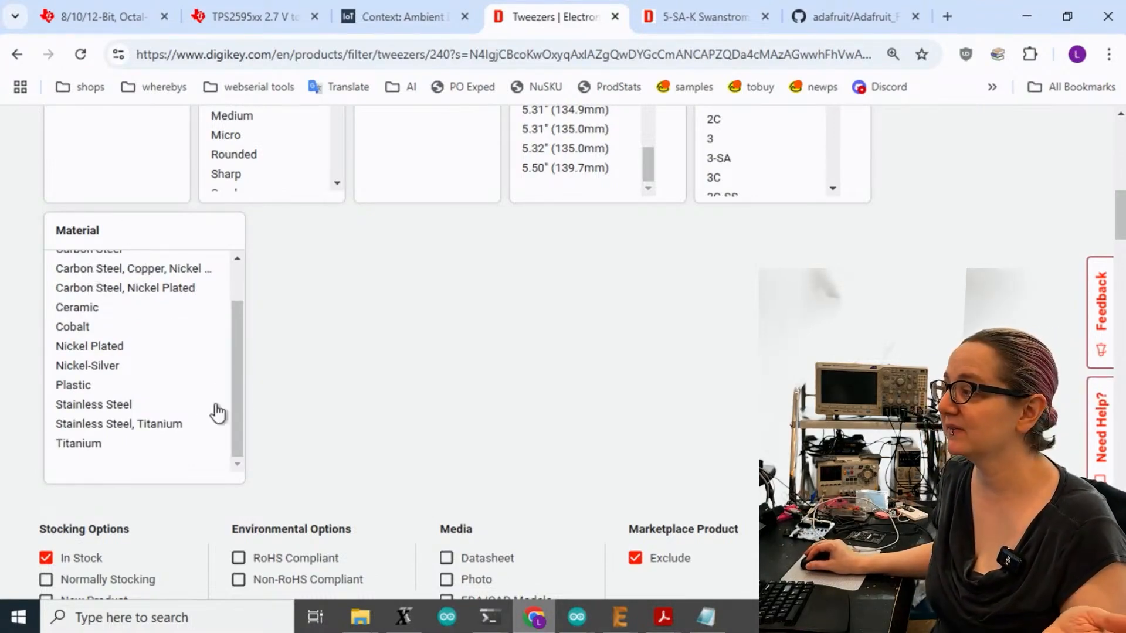
click(94, 405)
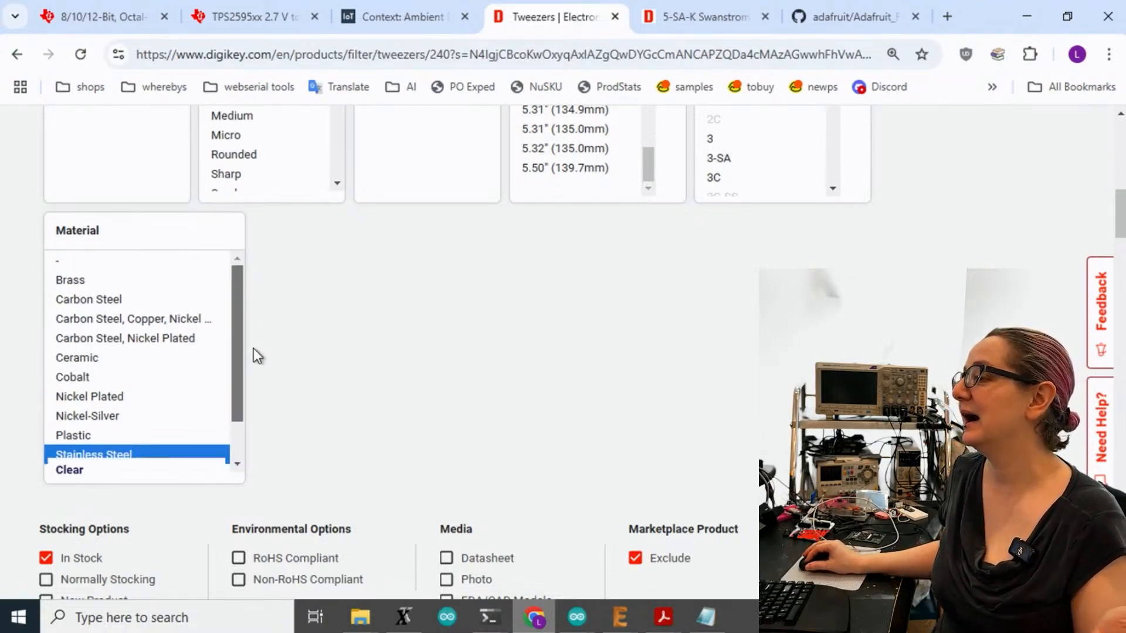
scroll(down, 3)
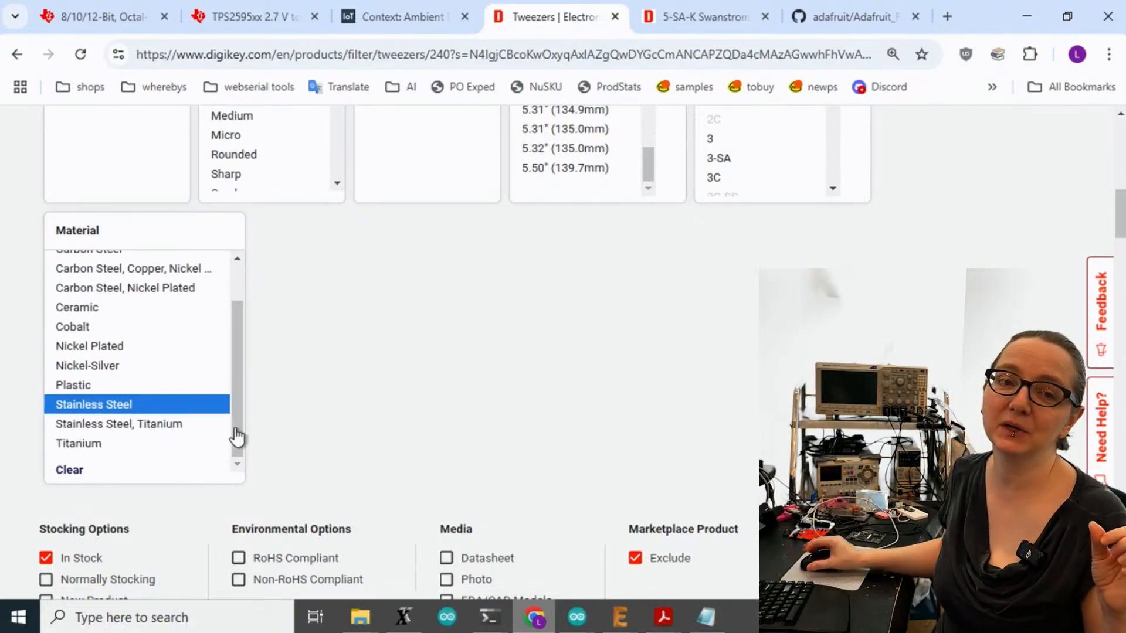
mouse_move(261, 429)
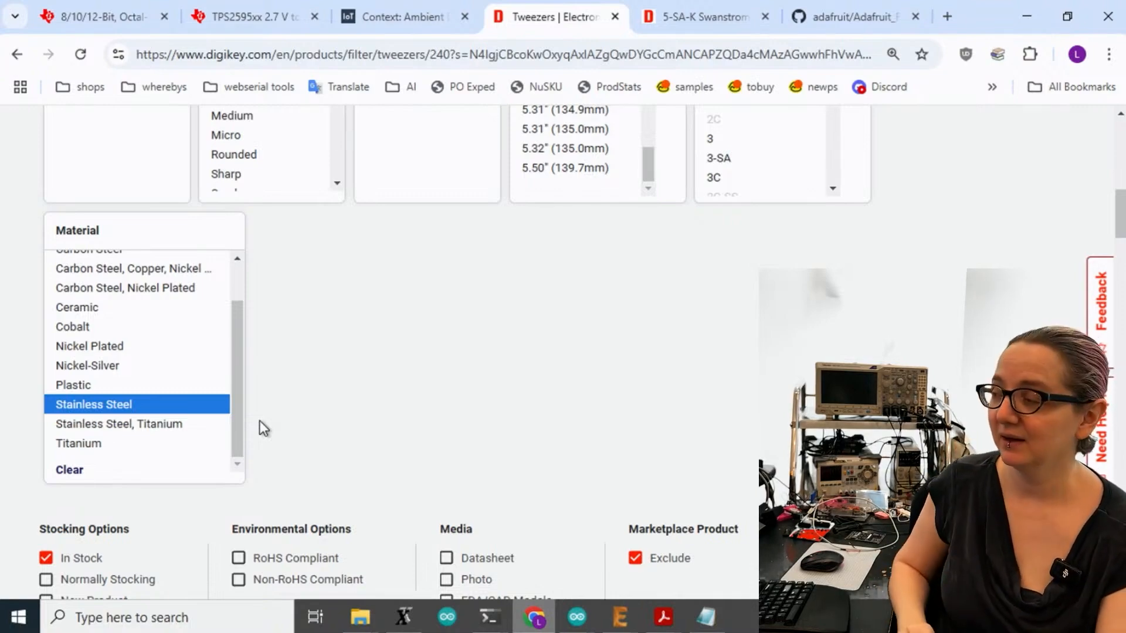
scroll(down, 3)
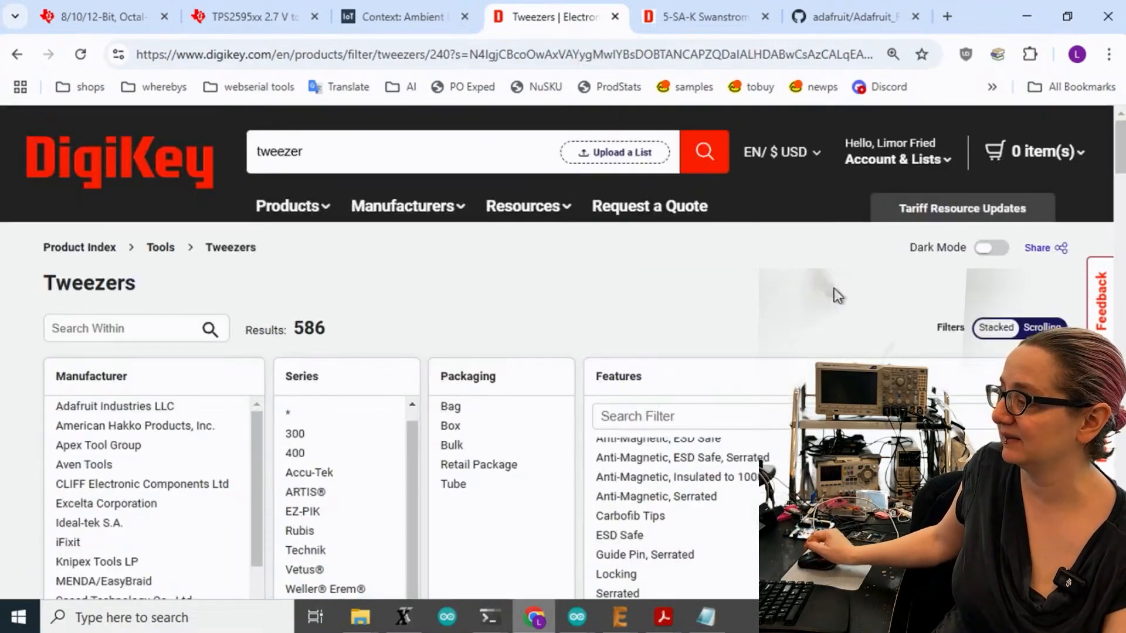
scroll(down, 3)
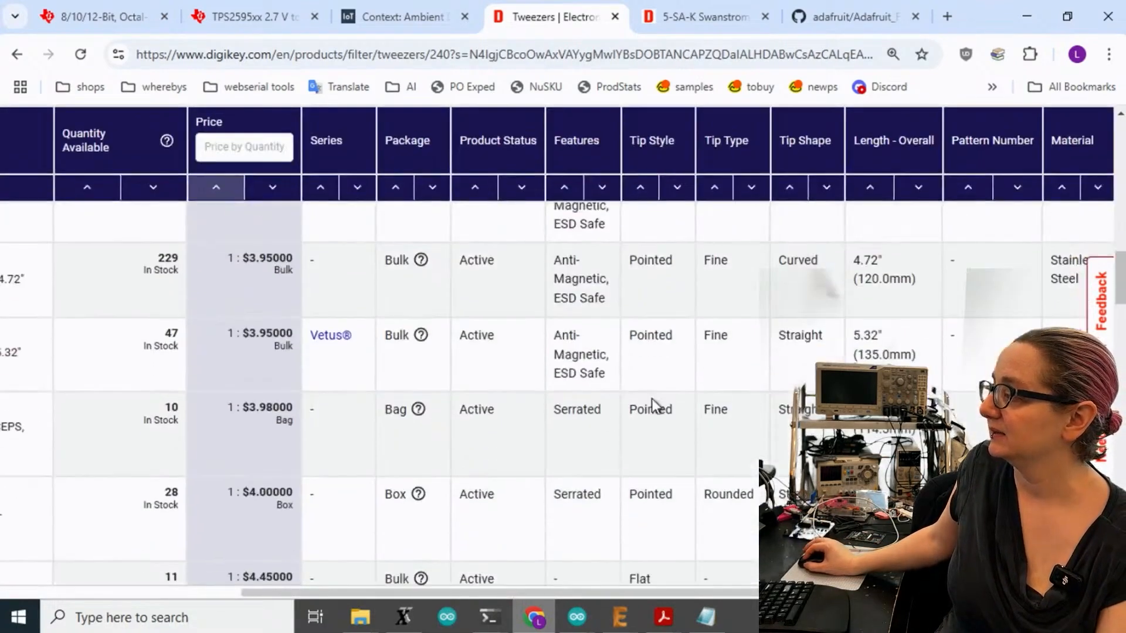
scroll(left, 3)
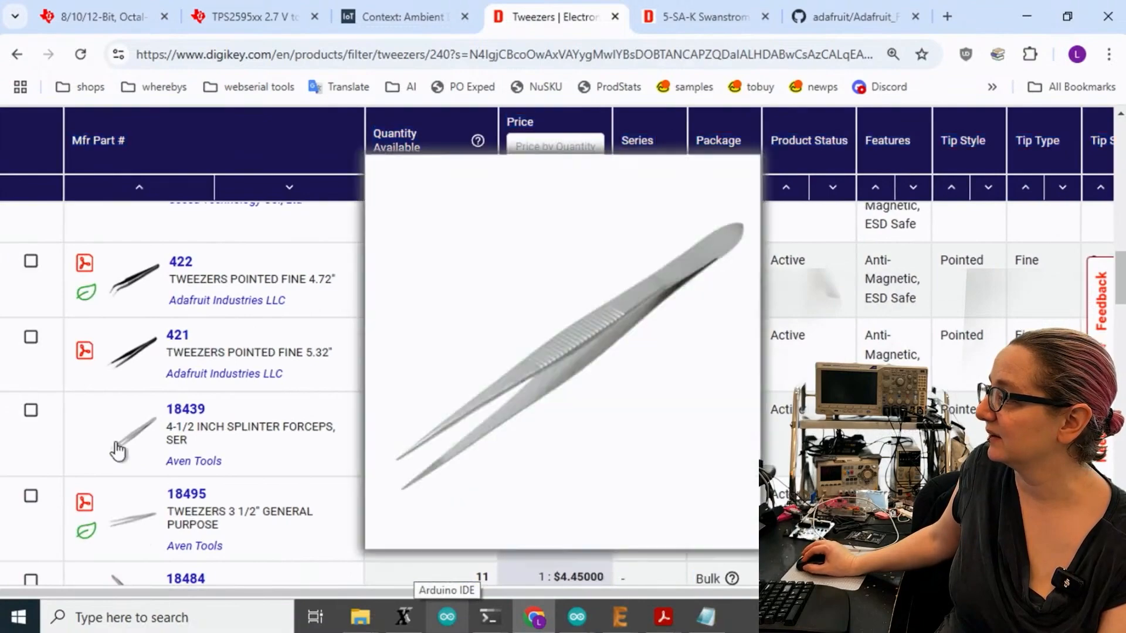
scroll(down, 3)
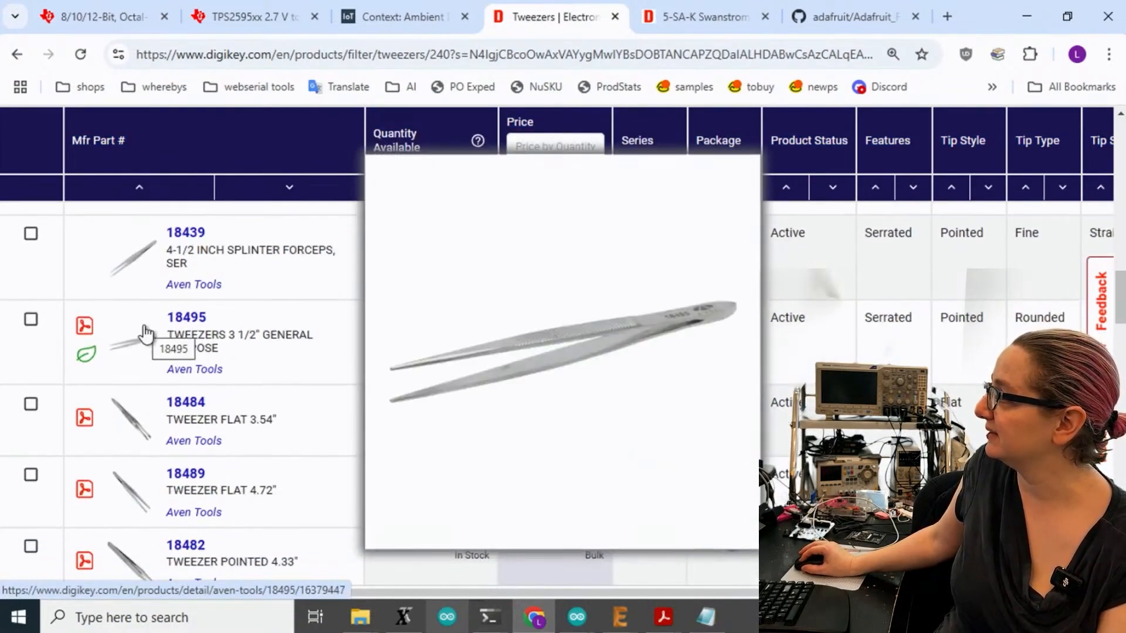
mouse_move(132, 420)
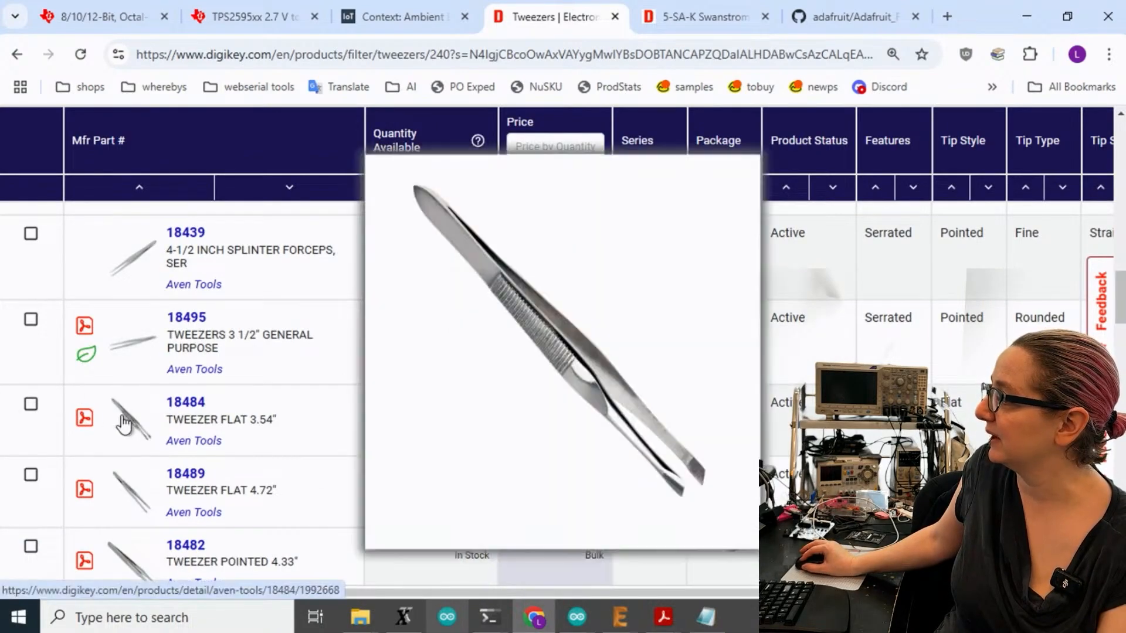
scroll(down, 3)
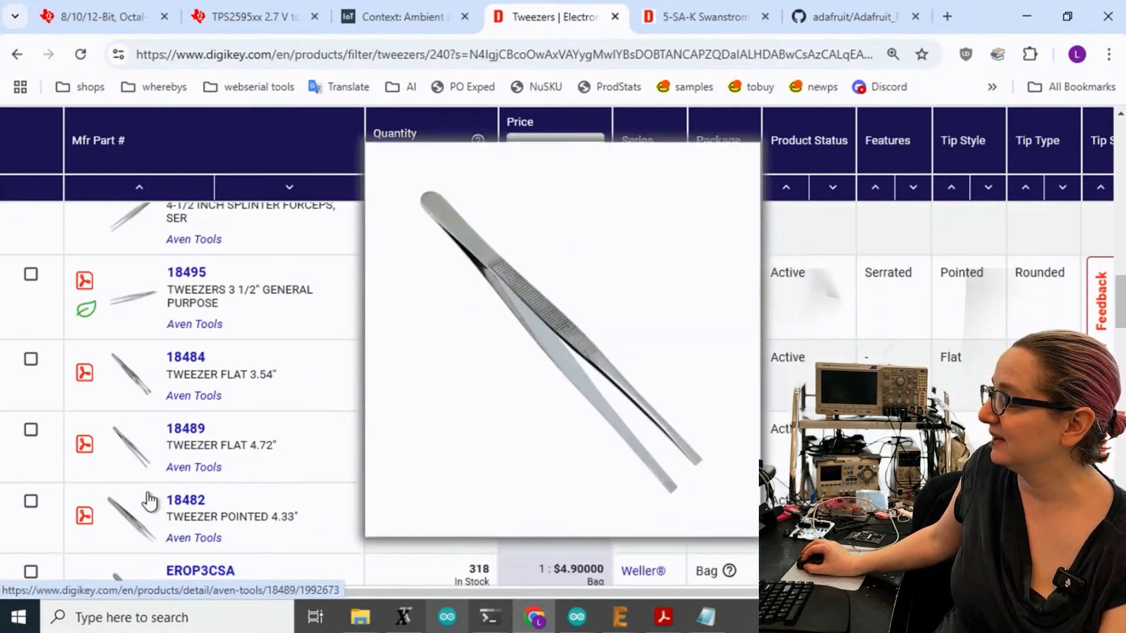
scroll(down, 3)
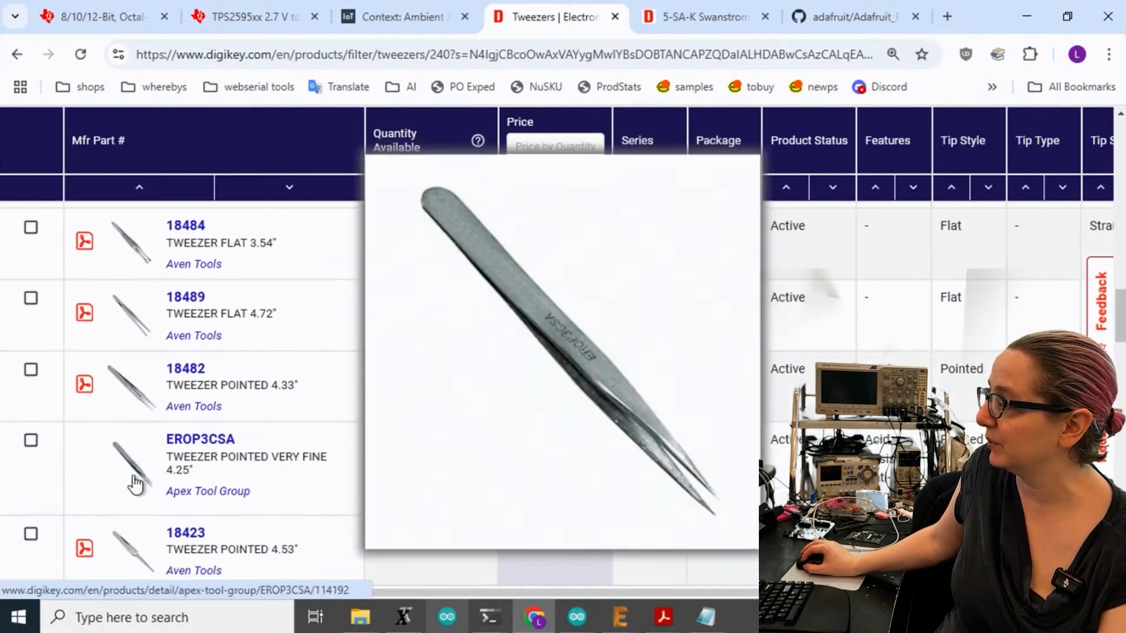
scroll(down, 3)
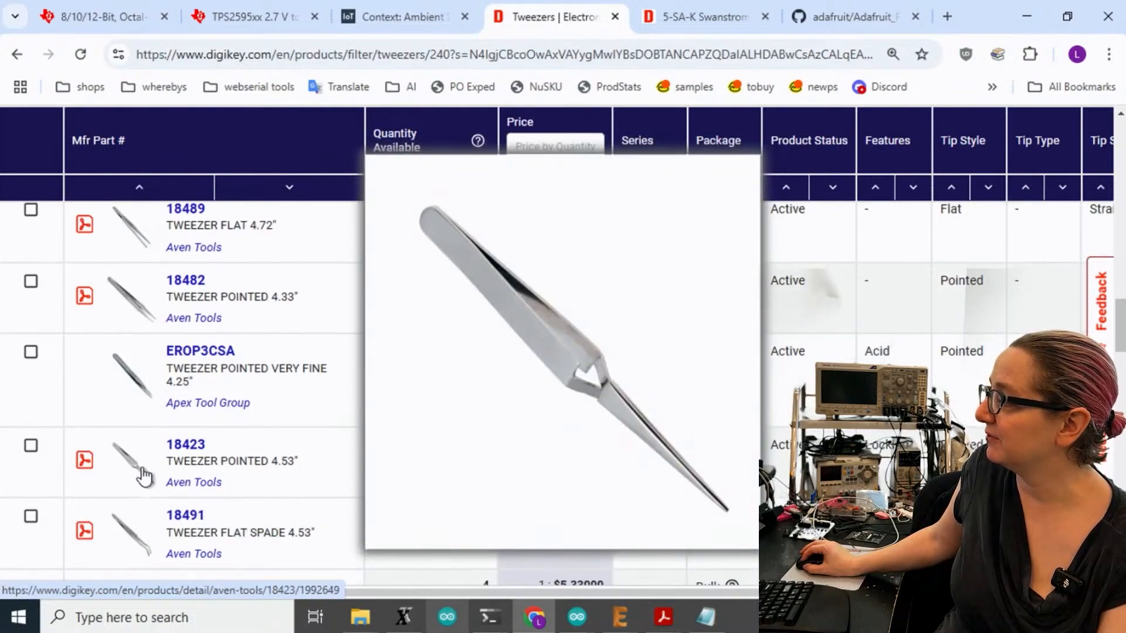
mouse_move(138, 466)
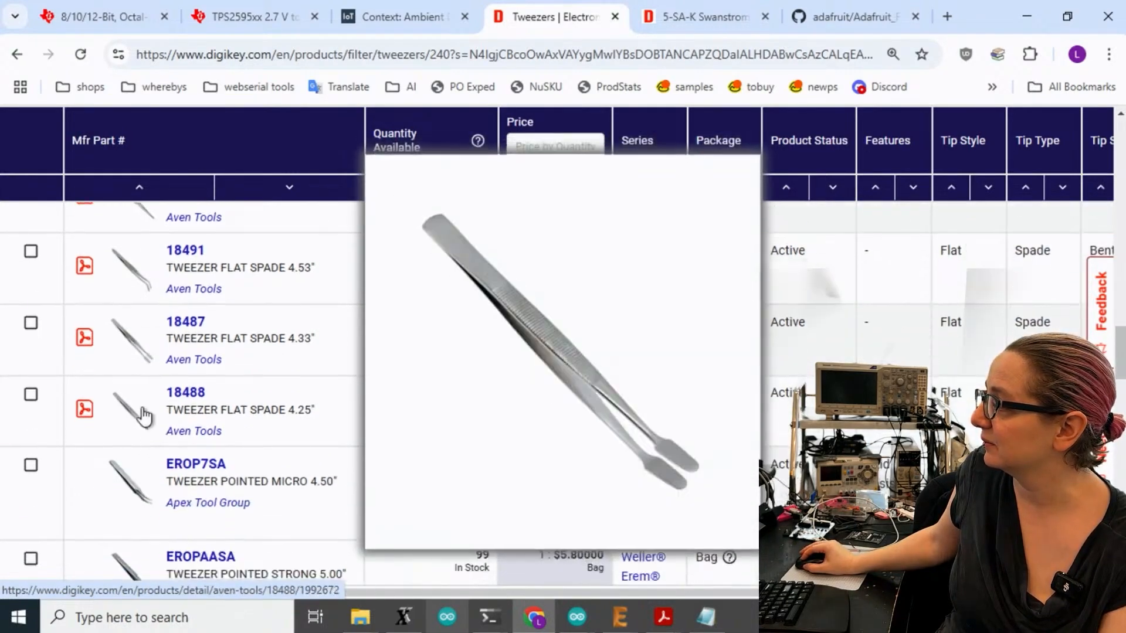
mouse_move(143, 413)
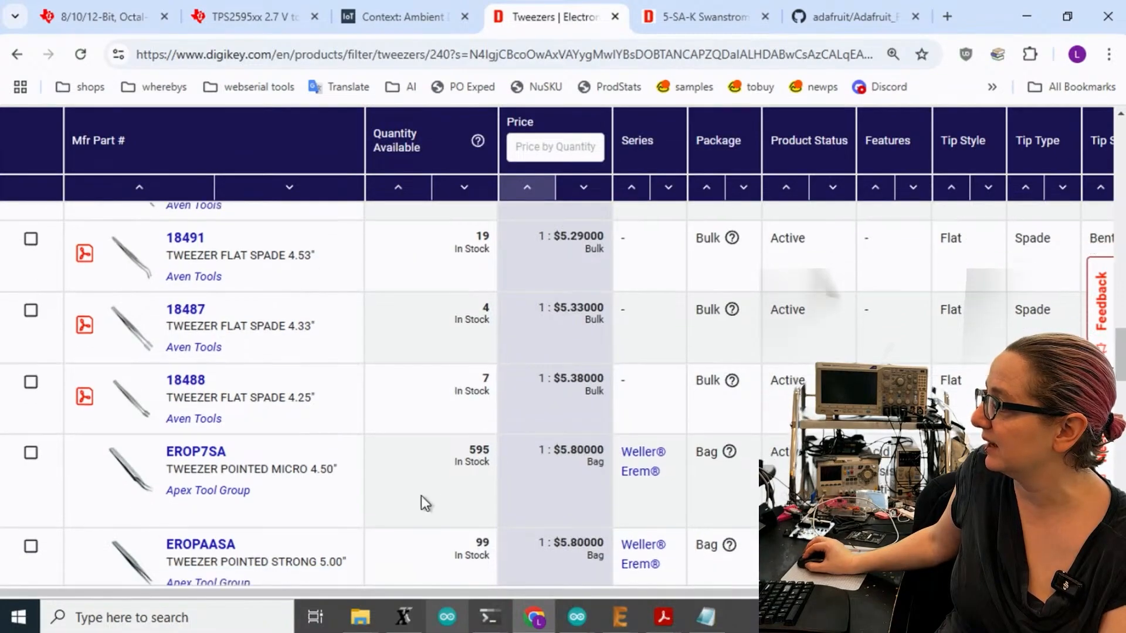
Step: Apply the Extra Fine and Sharp tip-type filters, bringing results to 211
scroll(down, 3)
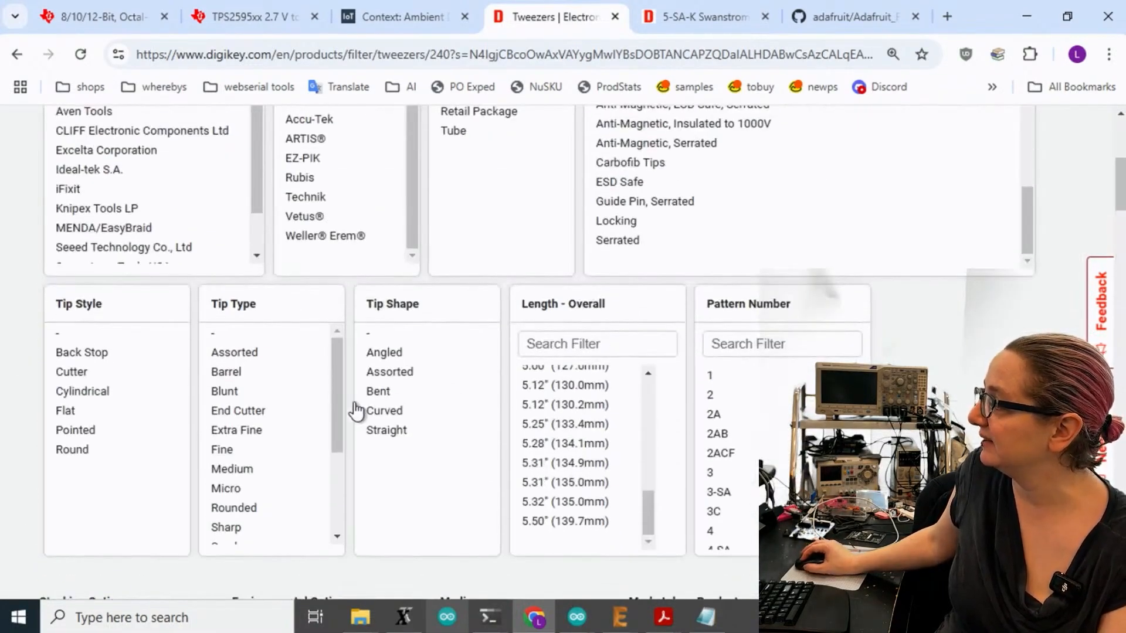
scroll(down, 3)
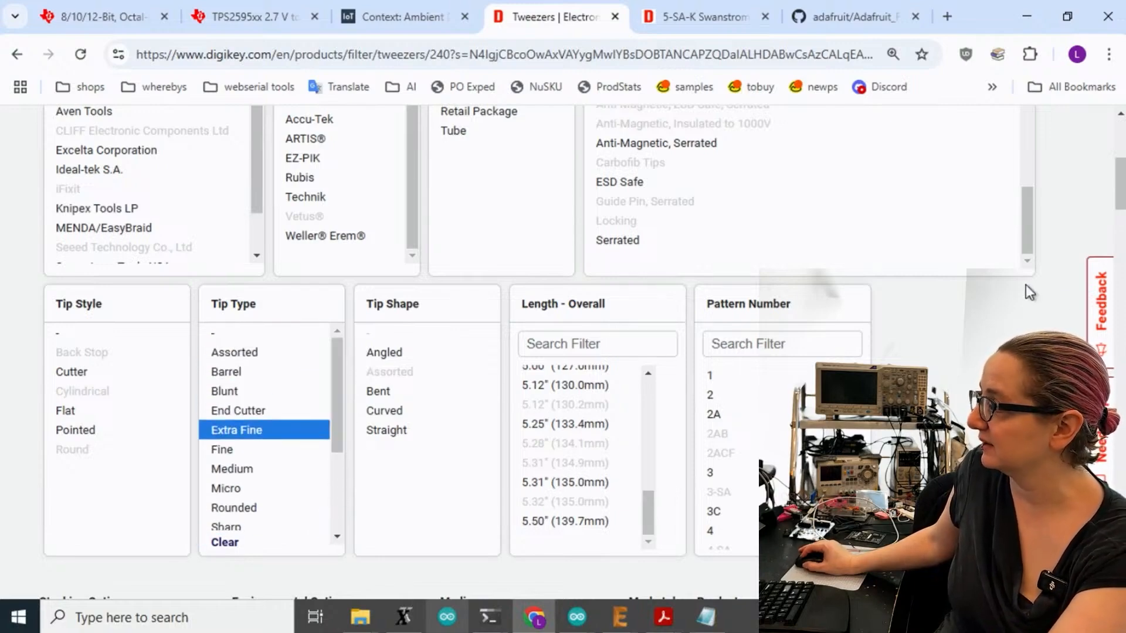
scroll(down, 3)
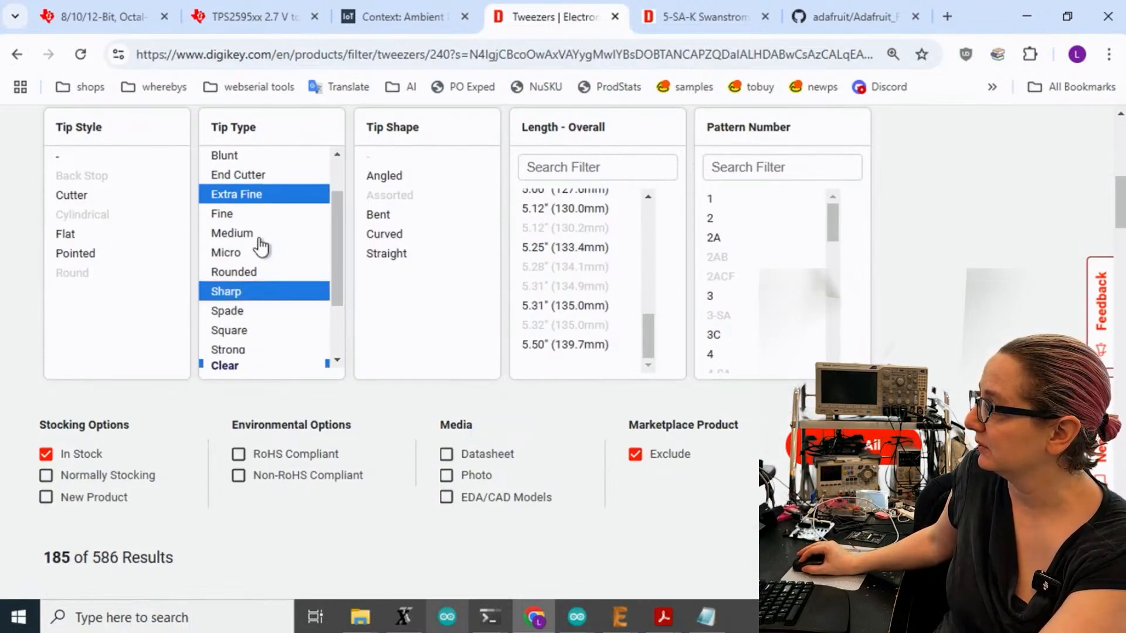
click(225, 252)
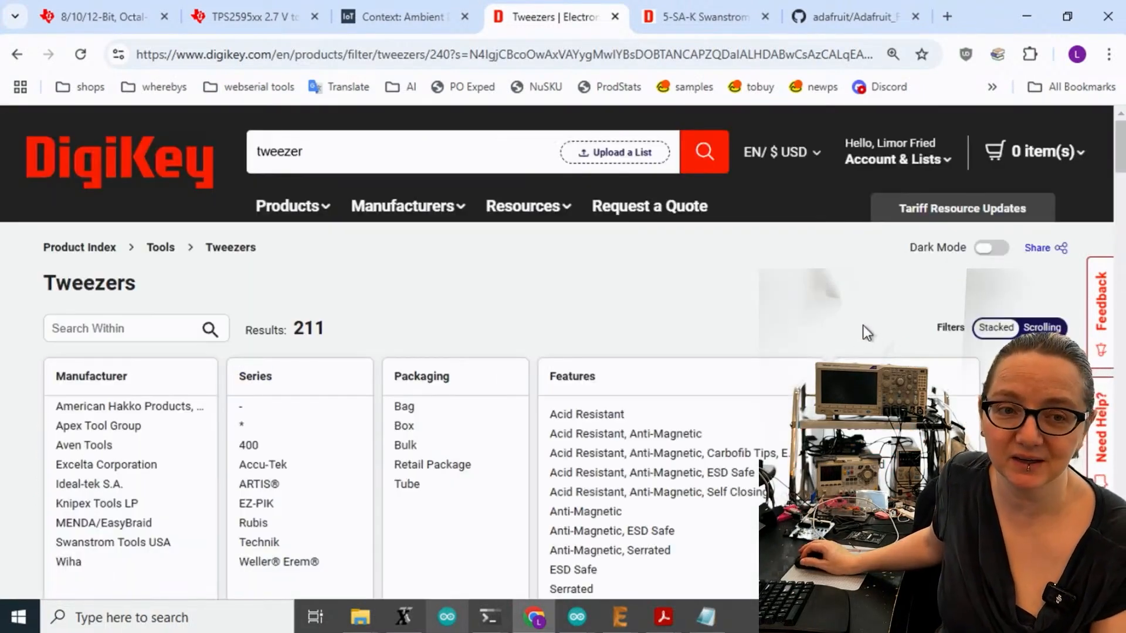
Step: Apply the Acid Resistant, Anti-Magnetic and ESD Safe feature filters, leaving 205 results
scroll(down, 3)
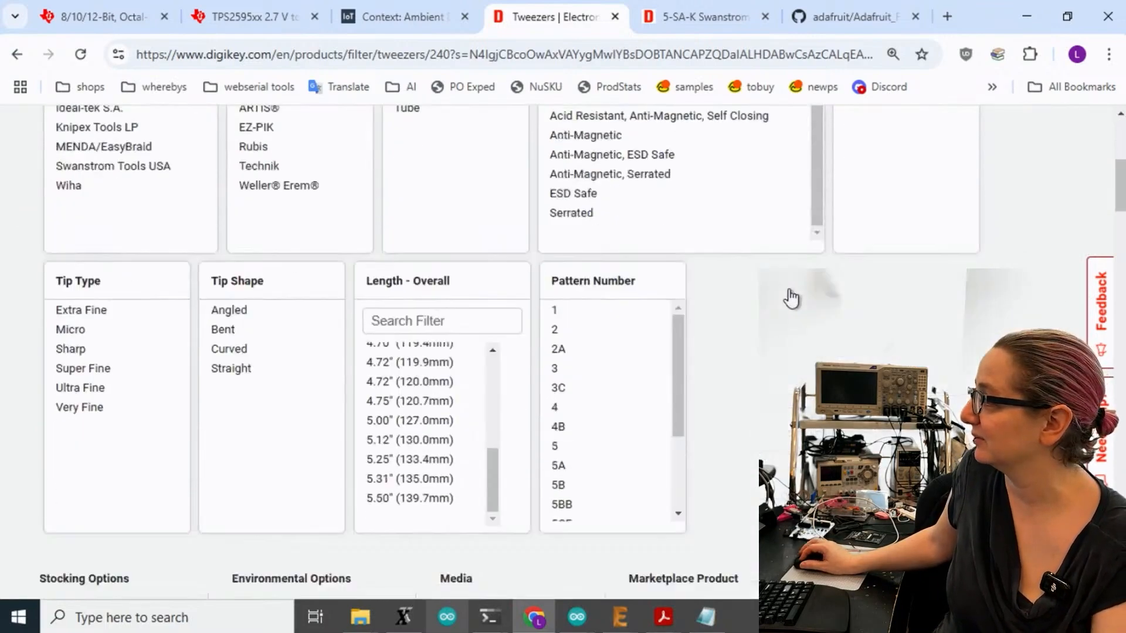
scroll(up, 3)
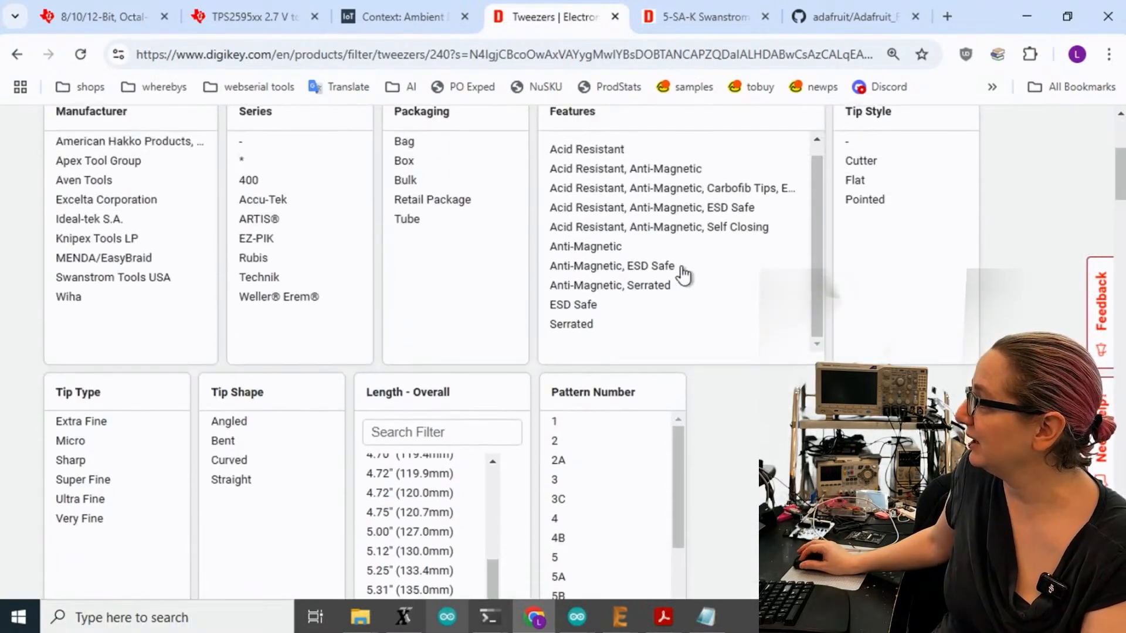
mouse_move(595, 311)
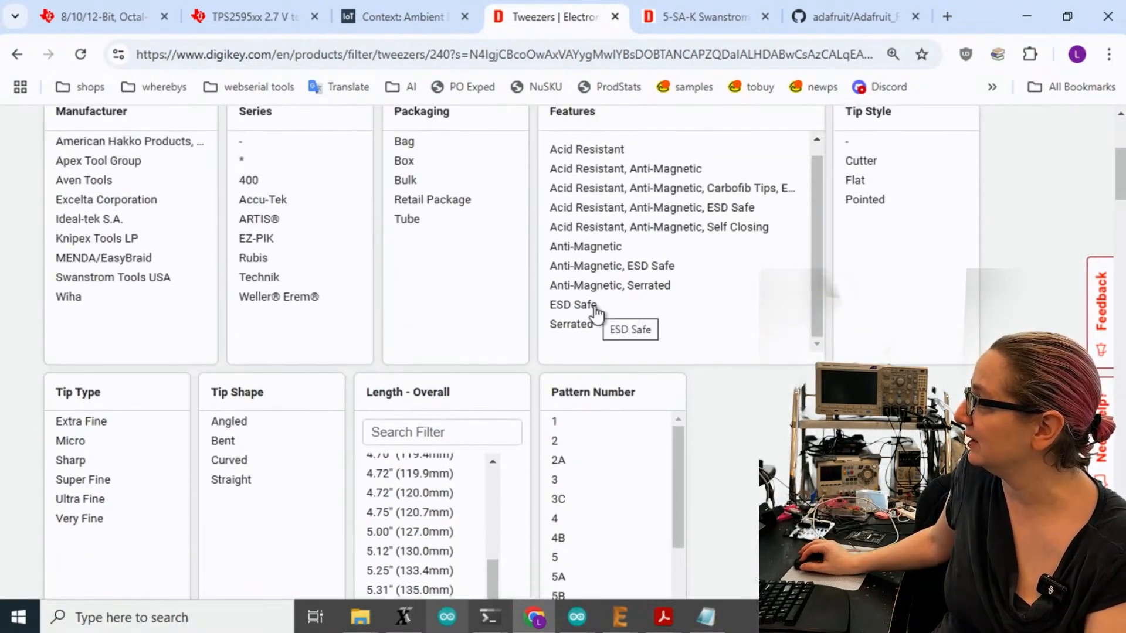
click(573, 305)
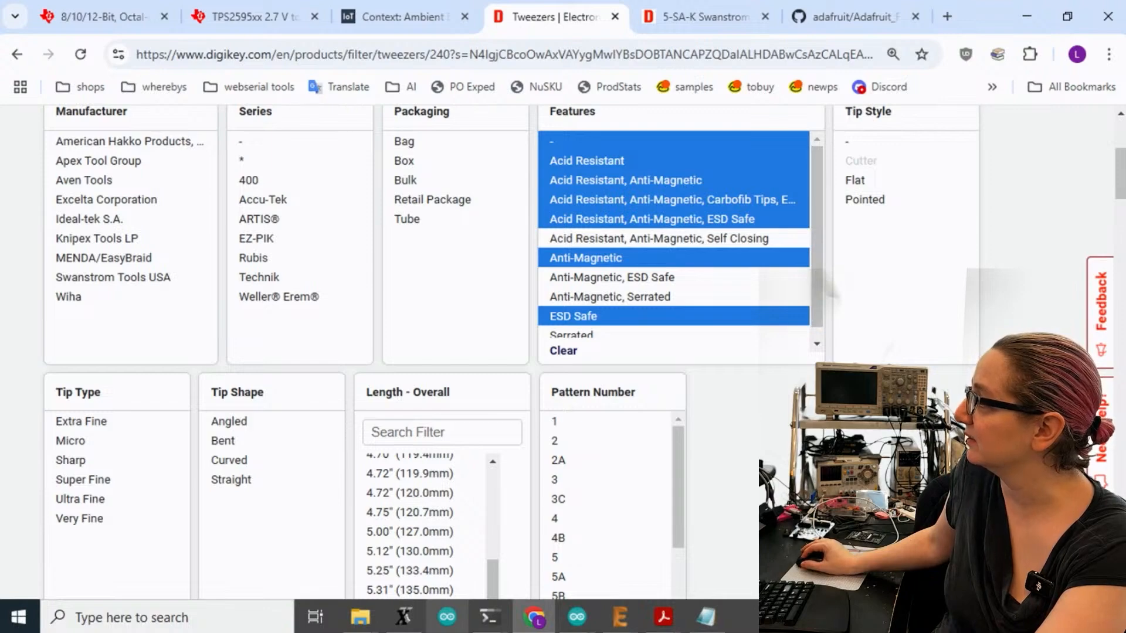
mouse_move(696, 288)
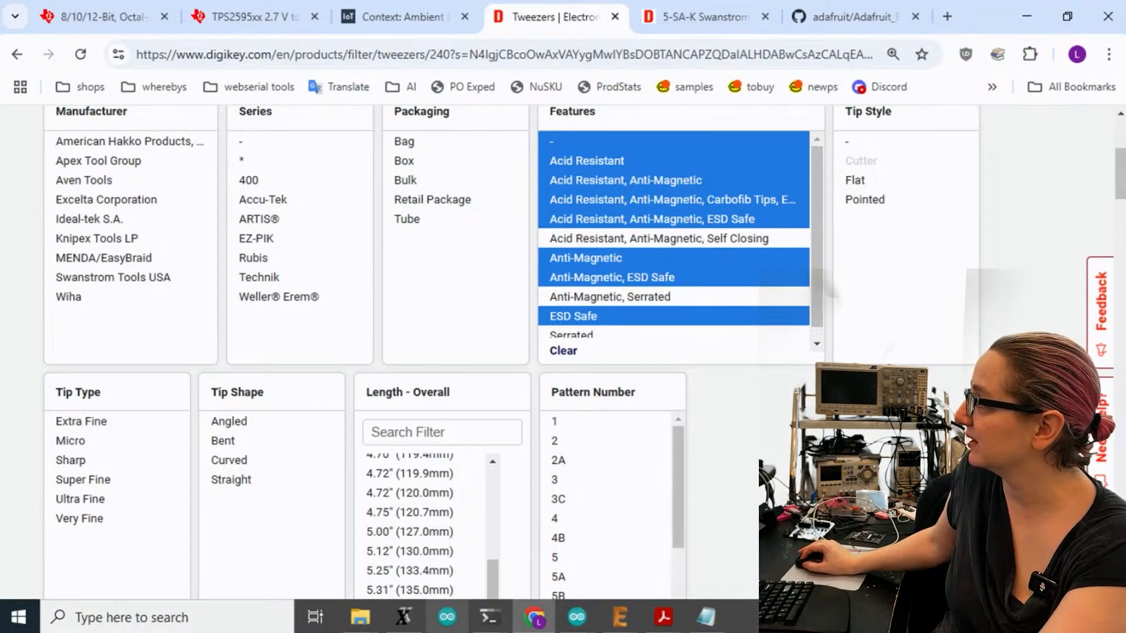
scroll(down, 3)
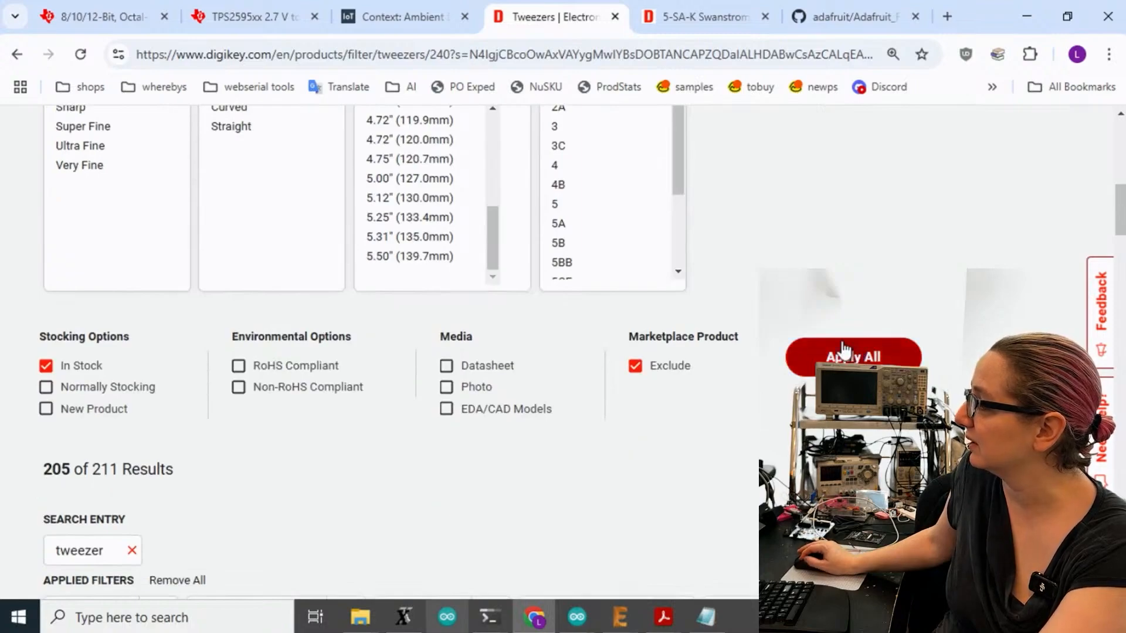
click(853, 356)
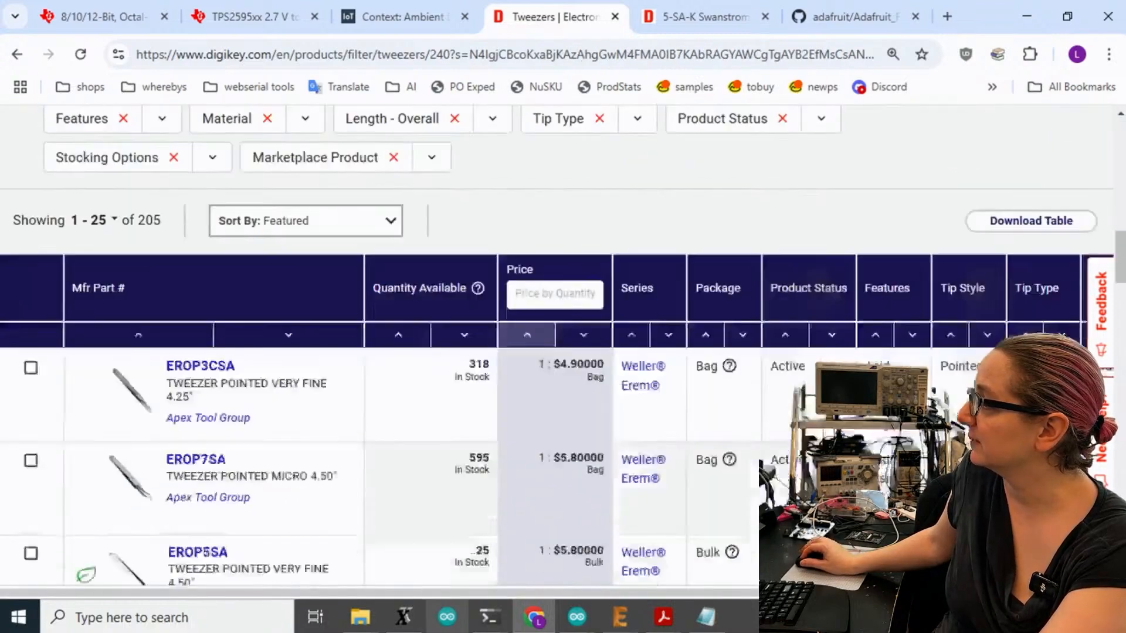
mouse_move(129, 399)
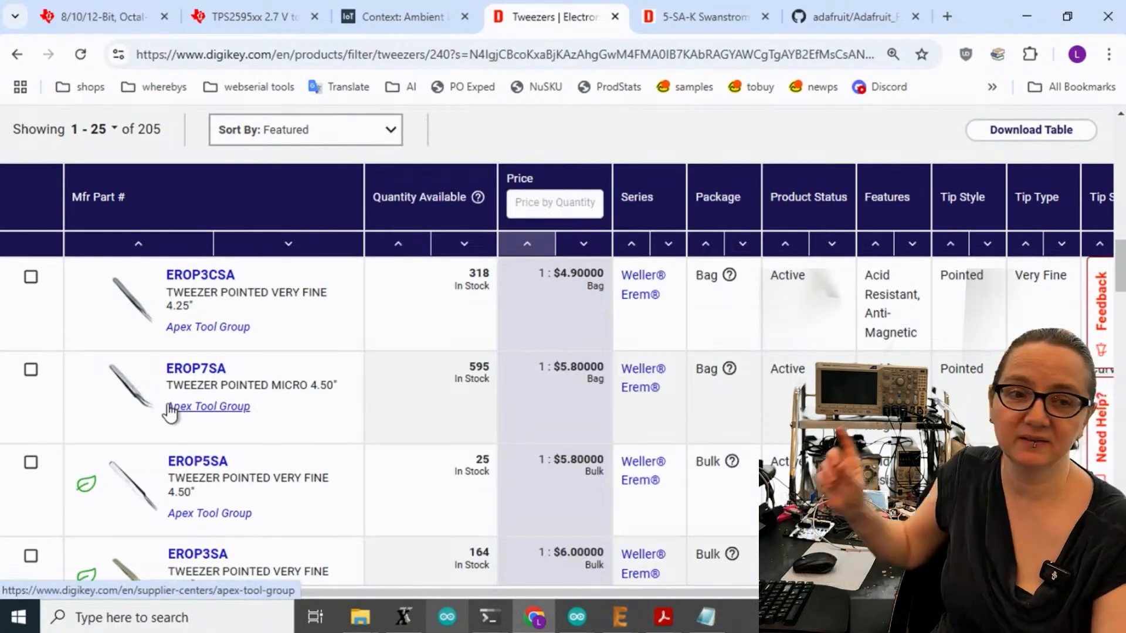
mouse_move(111, 410)
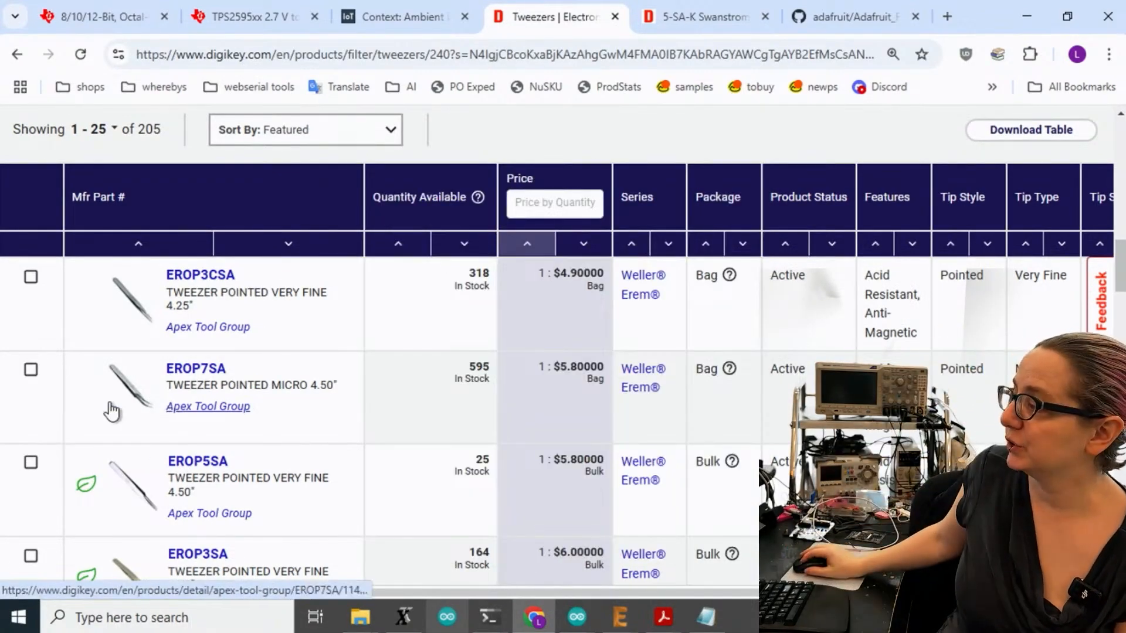
mouse_move(127, 495)
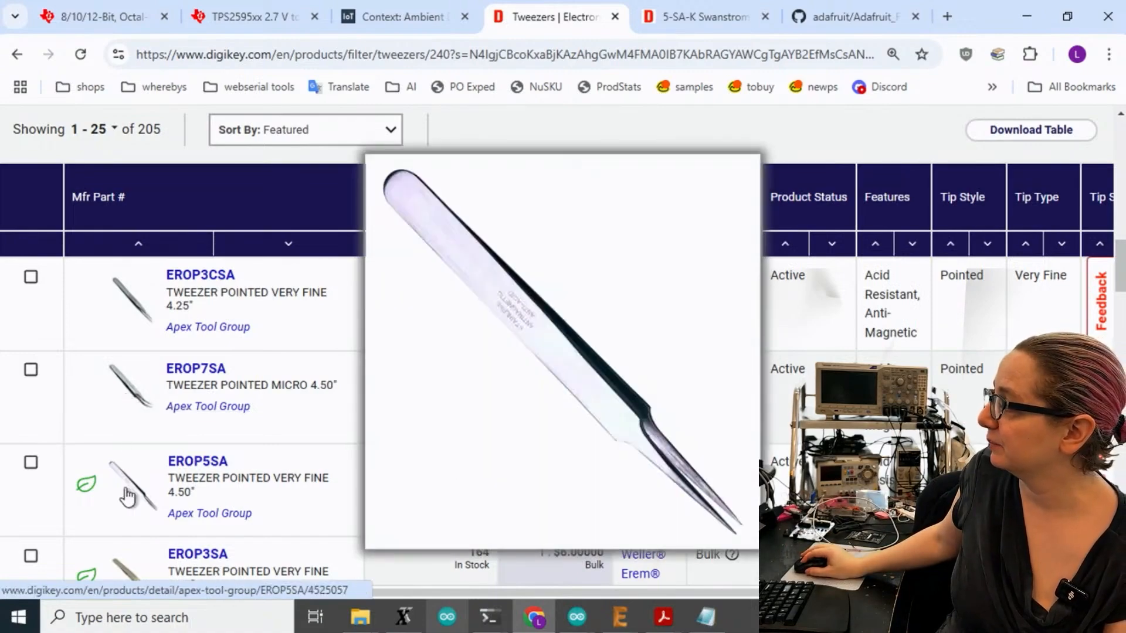
mouse_move(128, 495)
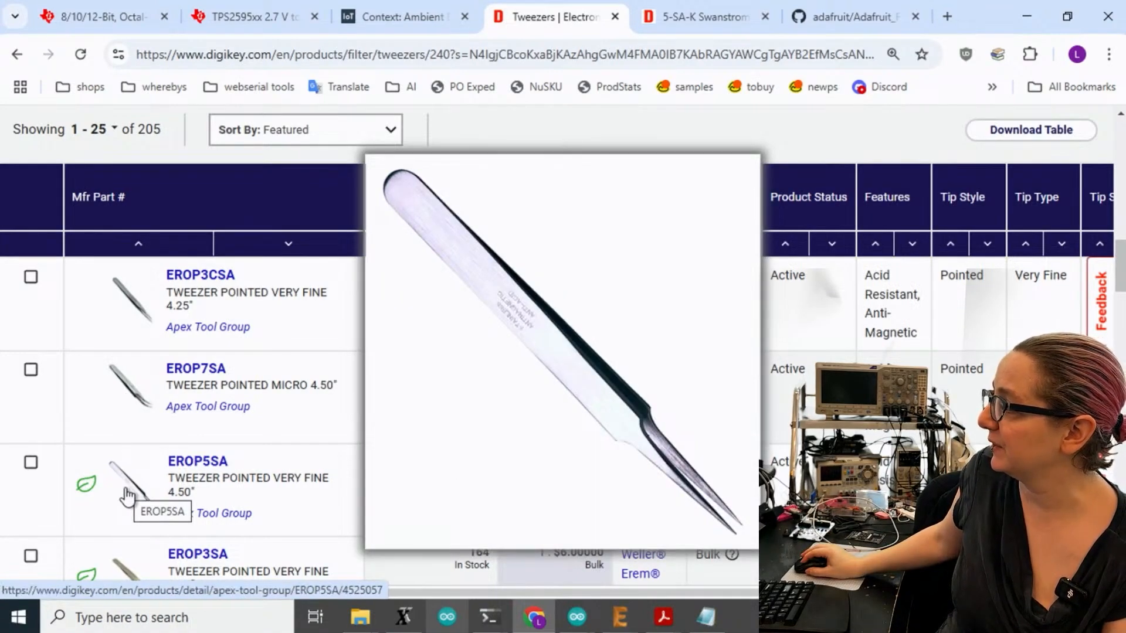
scroll(down, 3)
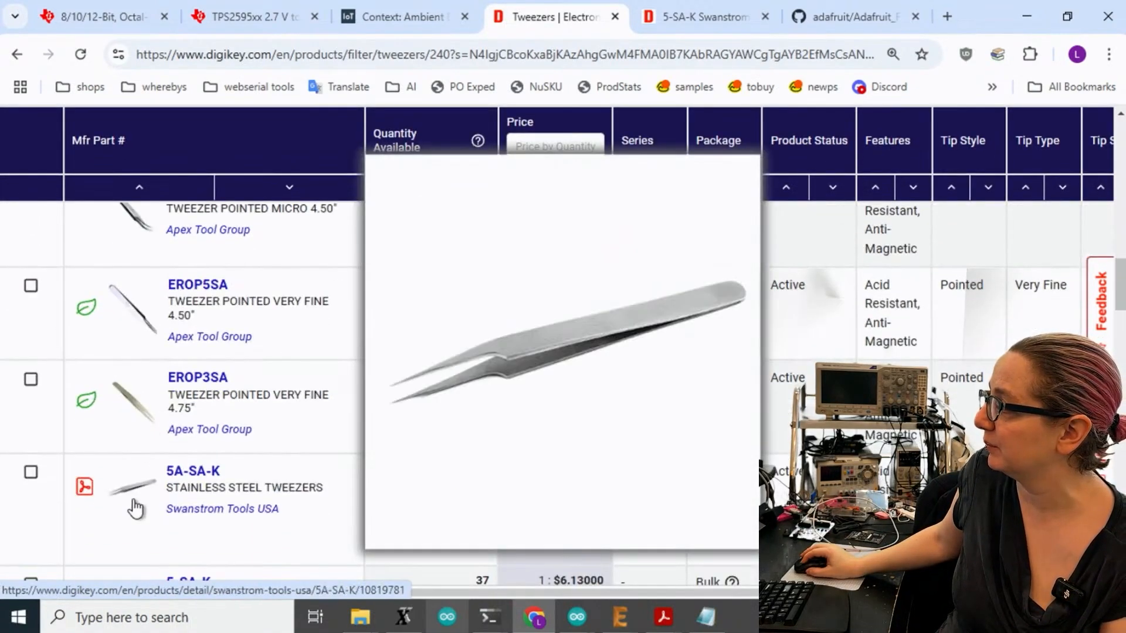
scroll(down, 3)
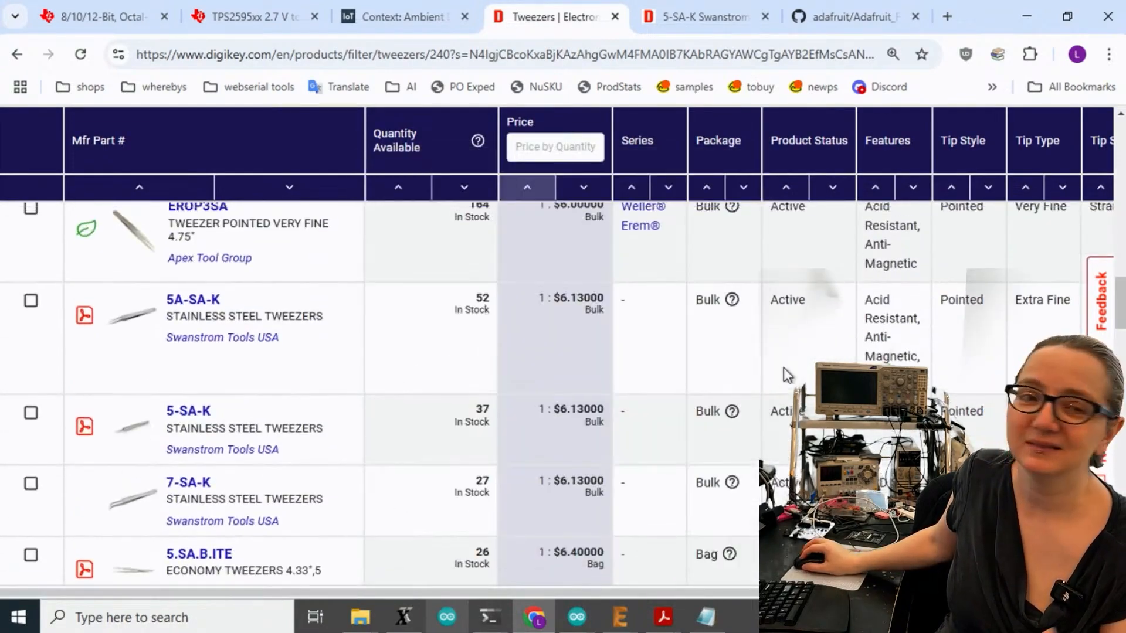
scroll(up, 3)
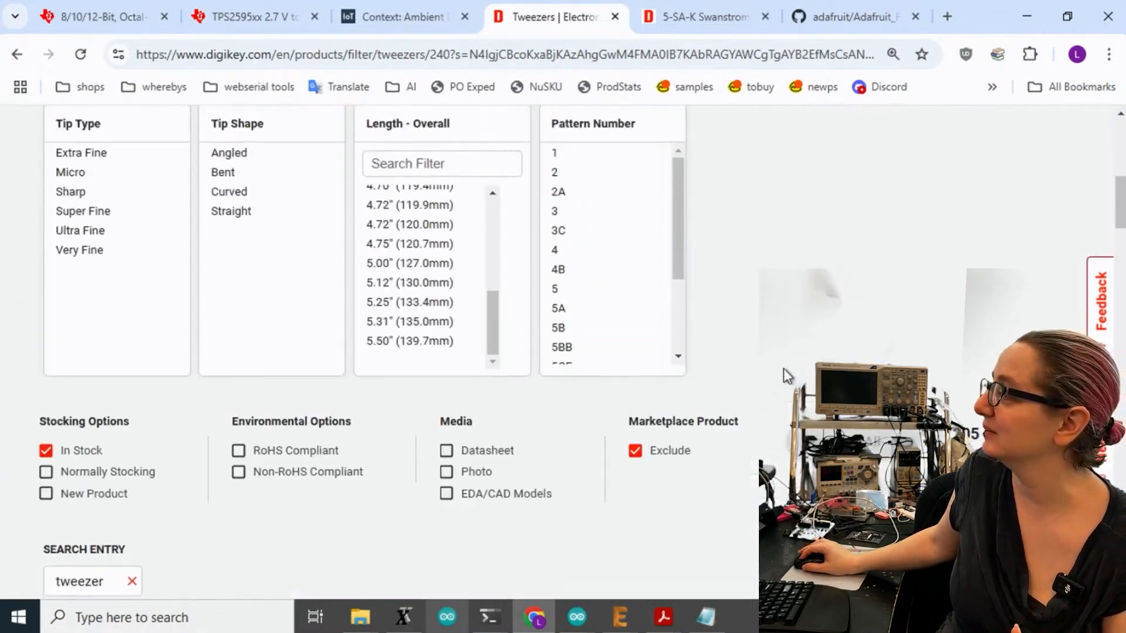
Step: Filter Tip Shape to Straight, cutting the listing to 130 products
scroll(up, 3)
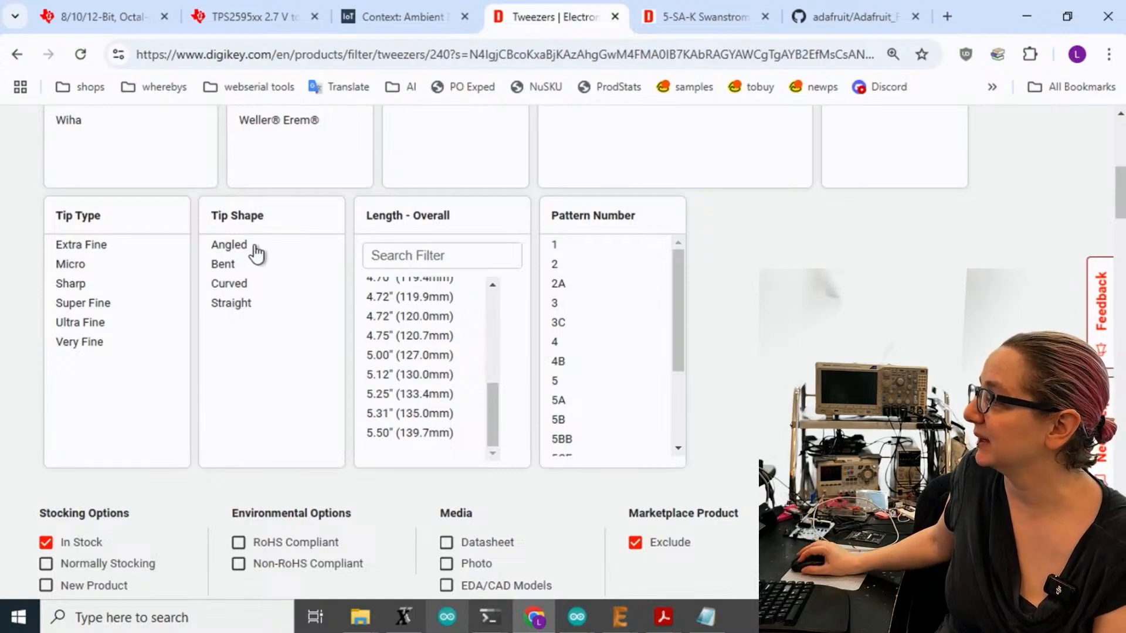
click(231, 302)
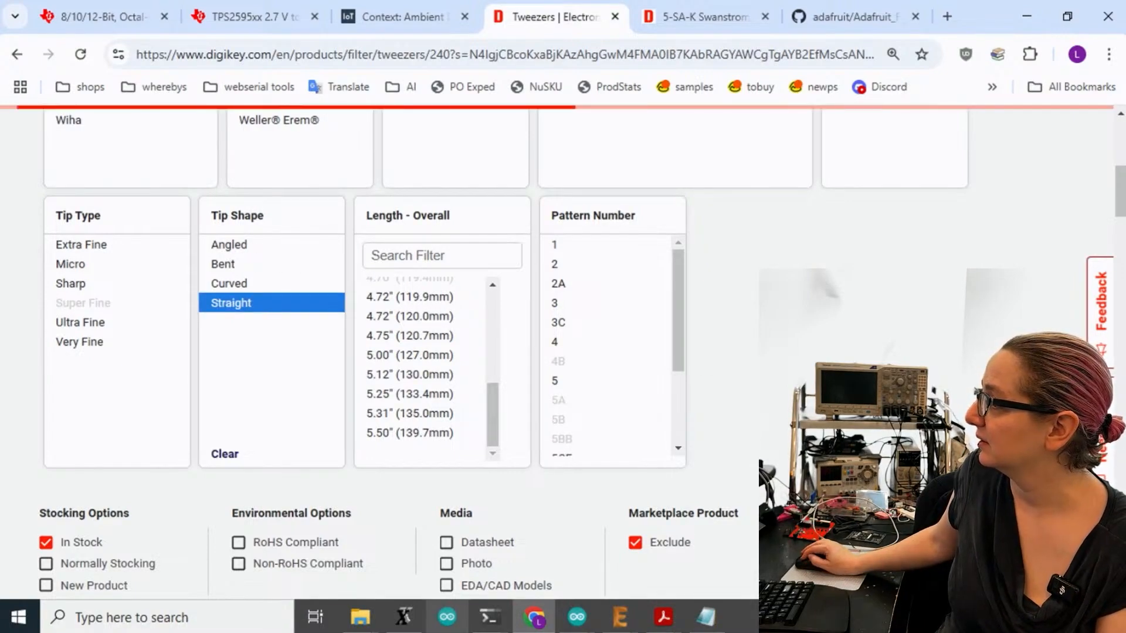
scroll(down, 3)
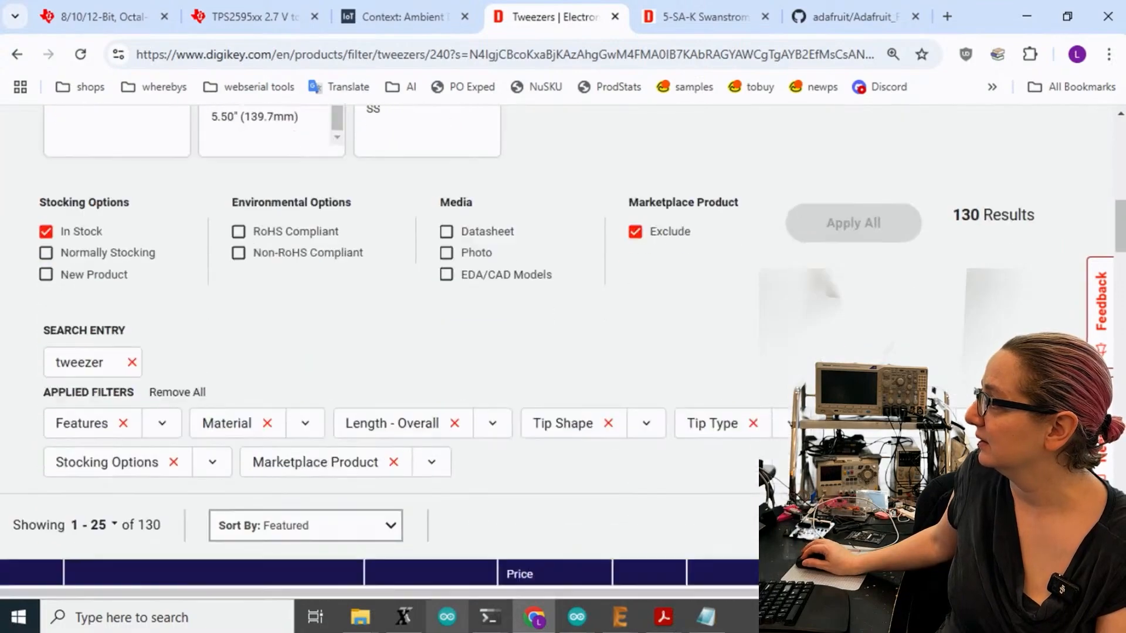
scroll(down, 3)
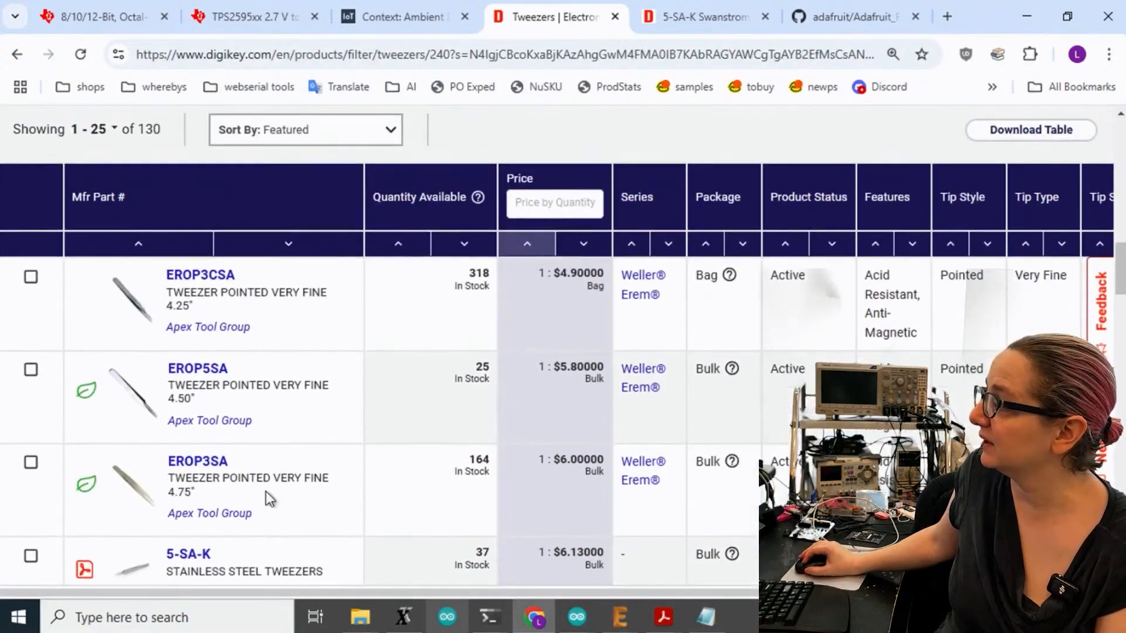
mouse_move(151, 423)
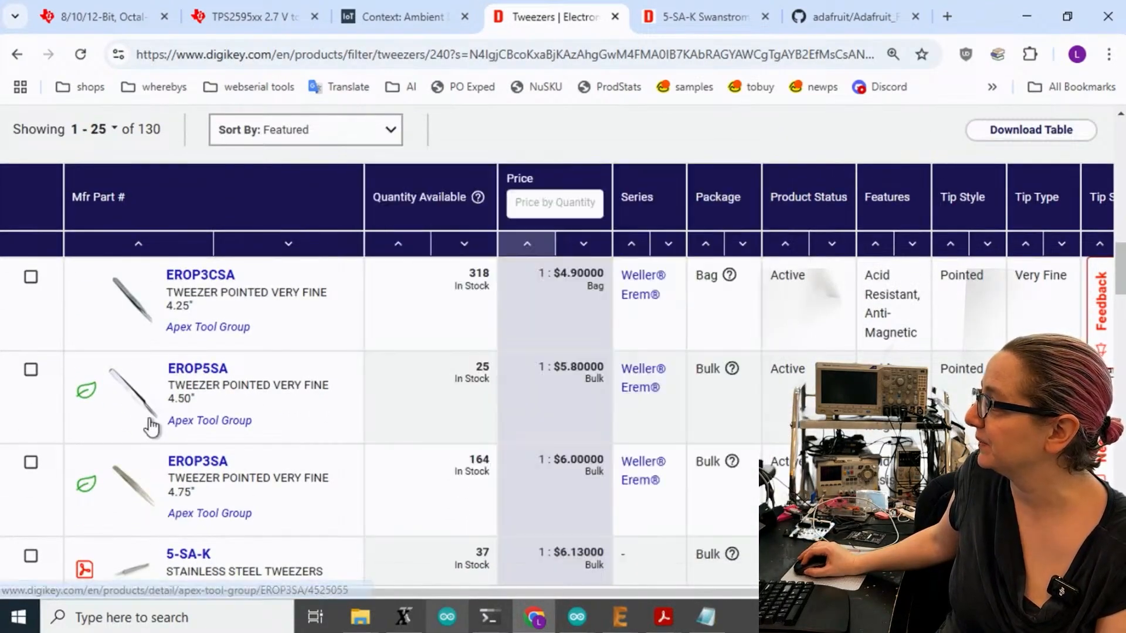
mouse_move(131, 297)
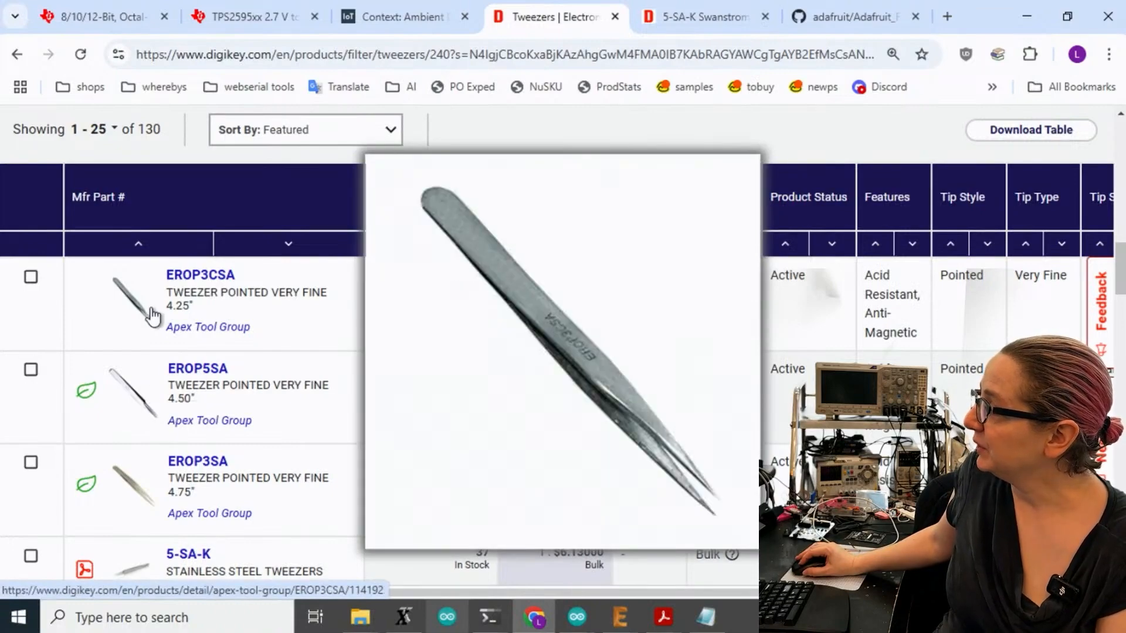
Step: Open the Swanstrom 5-SA-K part number from the results table
scroll(down, 3)
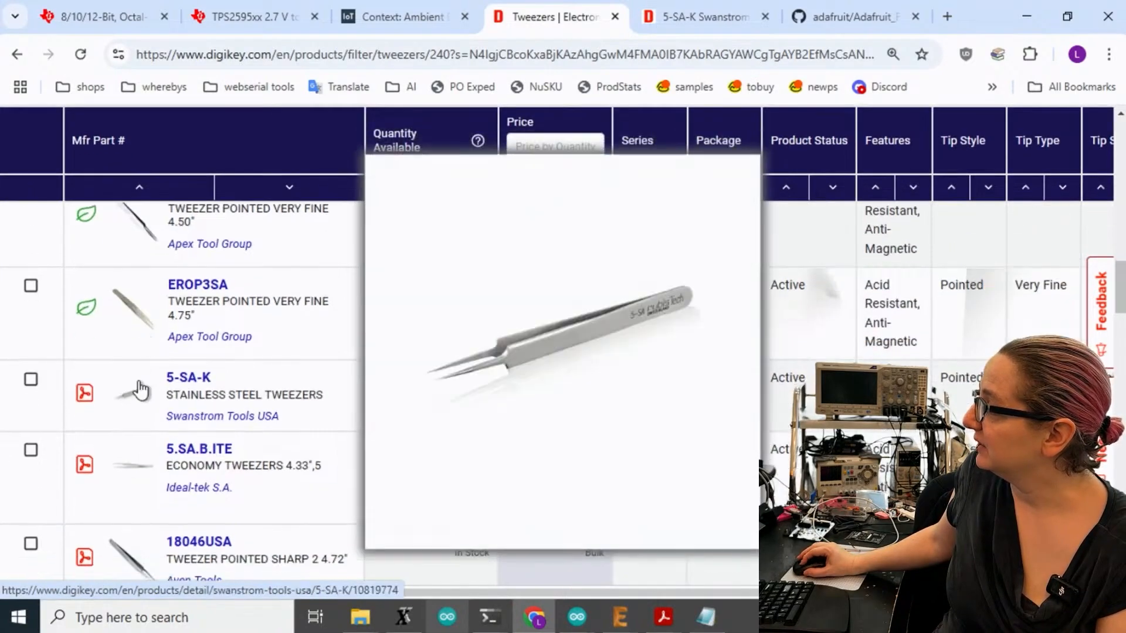
mouse_move(139, 416)
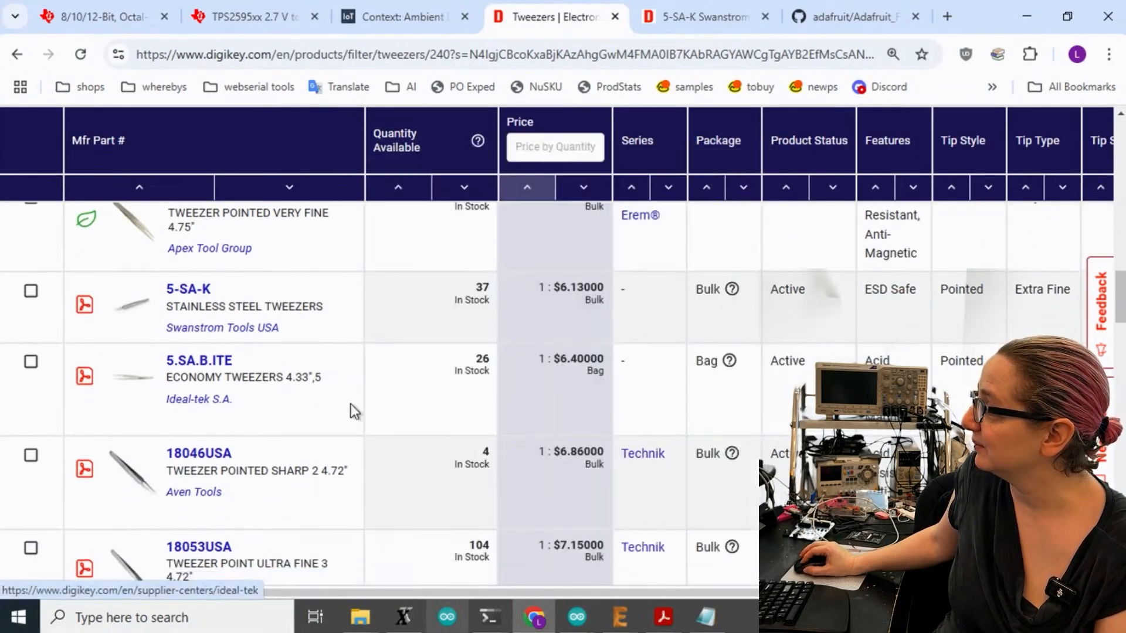
mouse_move(136, 395)
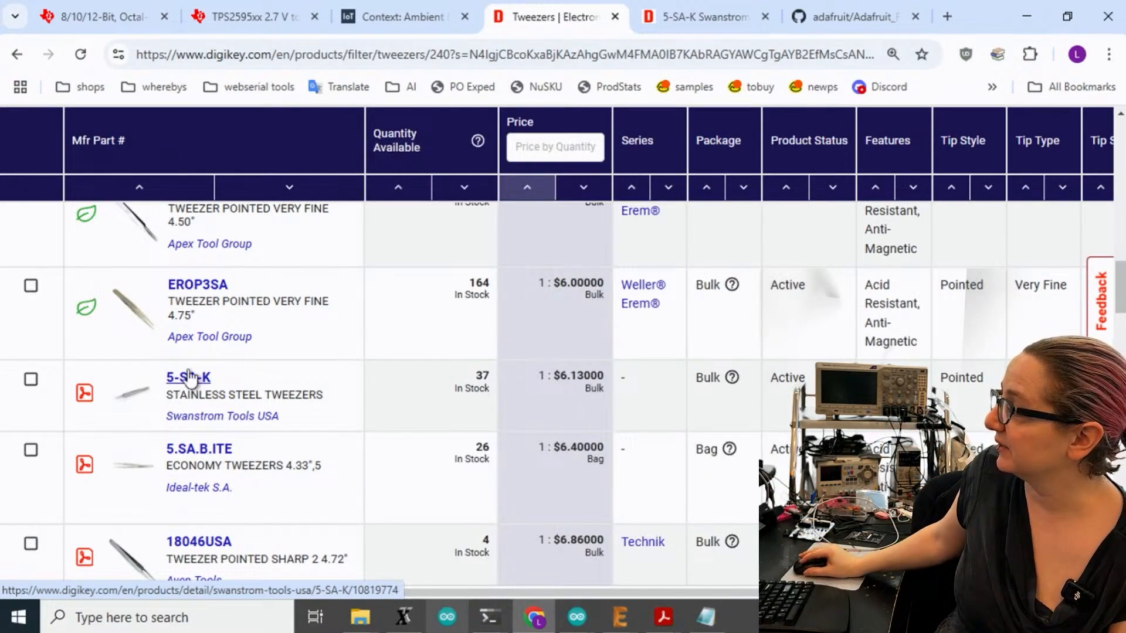
click(188, 376)
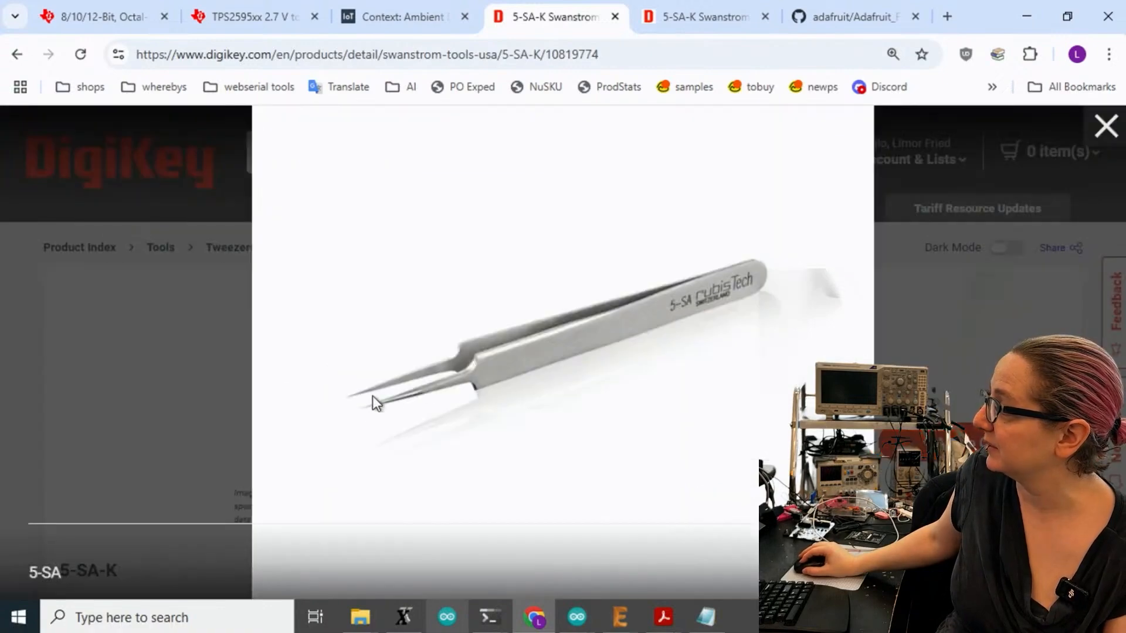
mouse_move(600, 323)
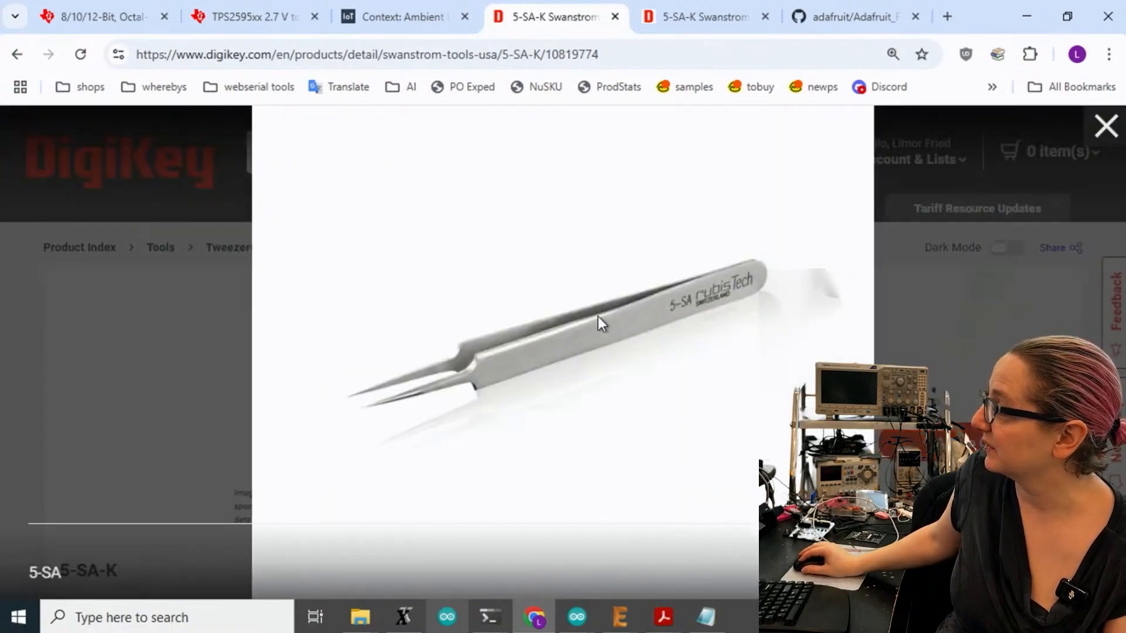
Step: View and close the enlarged 5-SA-K photo, then review its $5.98 price and 37-in-stock details
click(1105, 125)
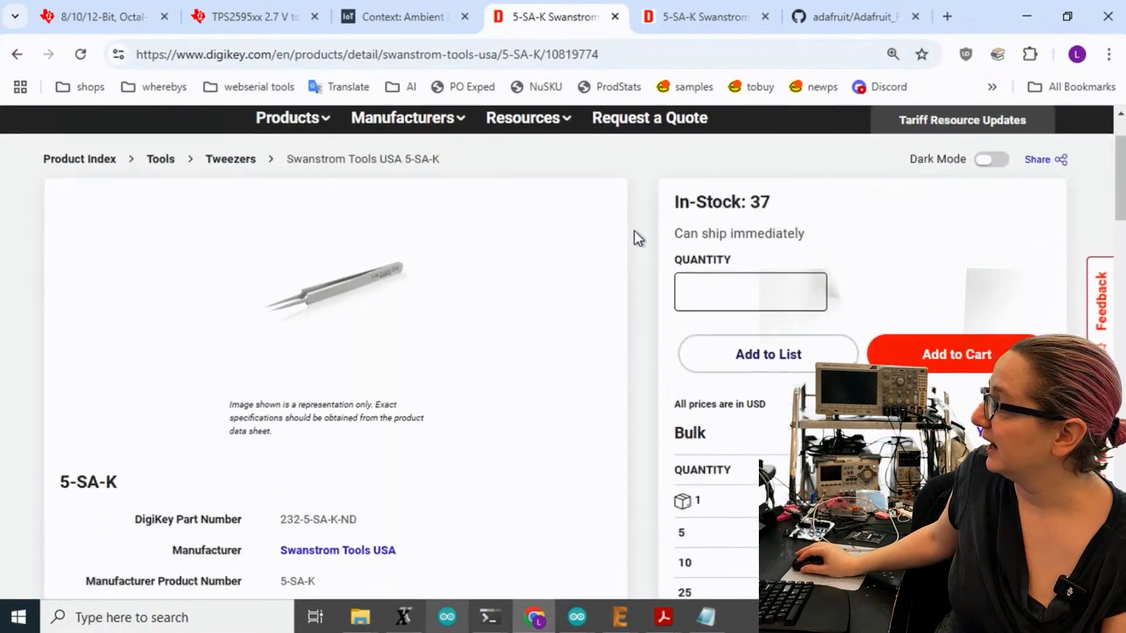
mouse_move(676, 291)
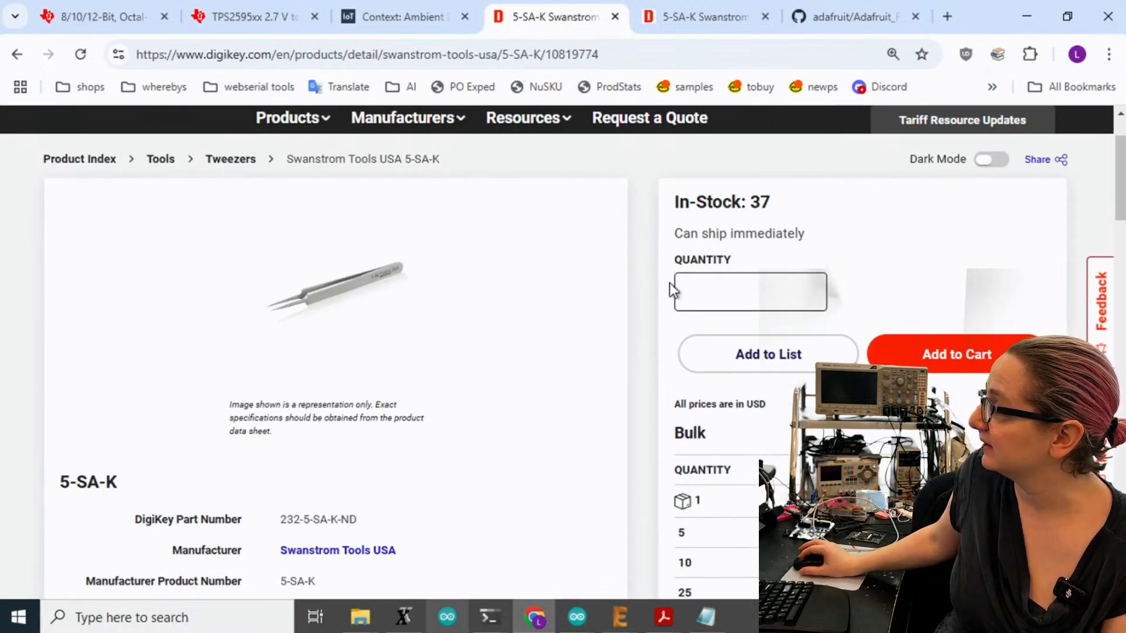
mouse_move(279, 298)
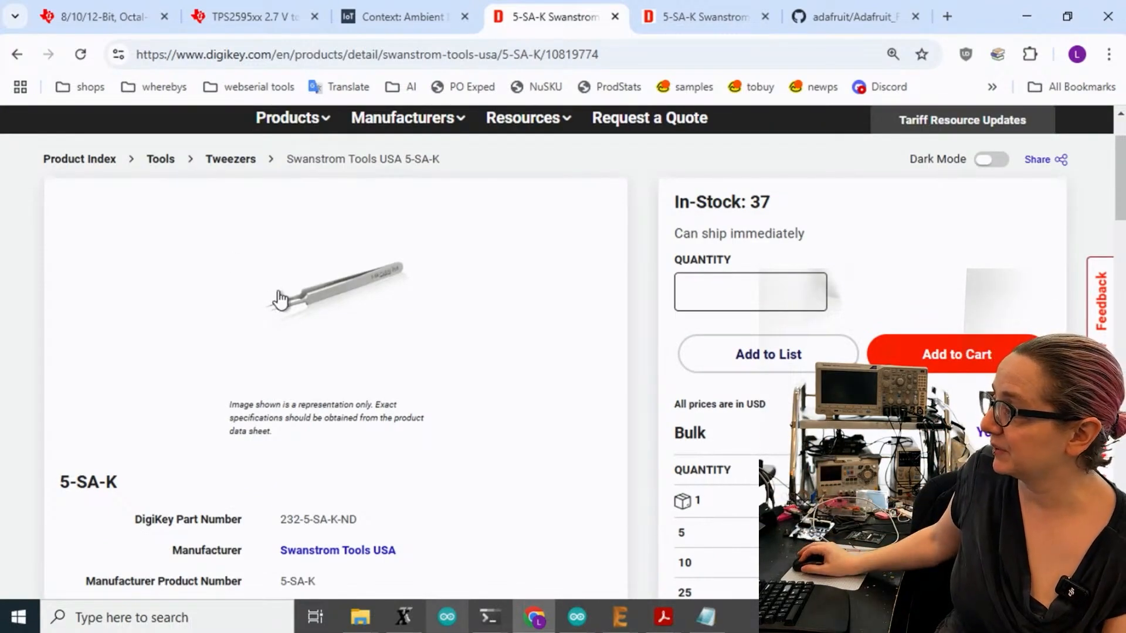
click(335, 295)
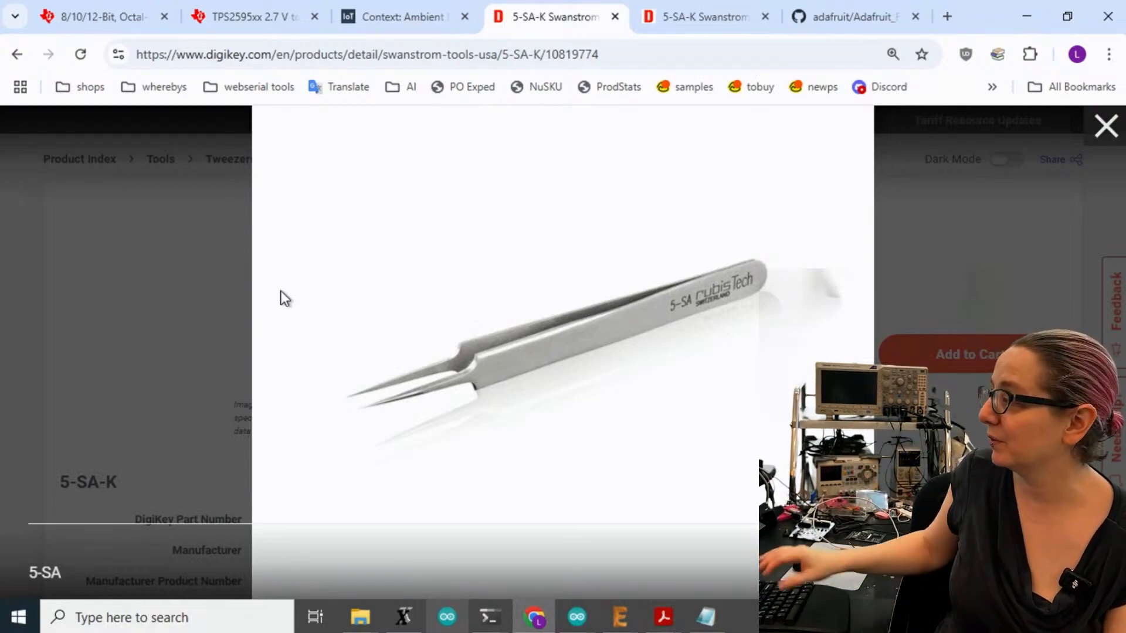
mouse_move(724, 350)
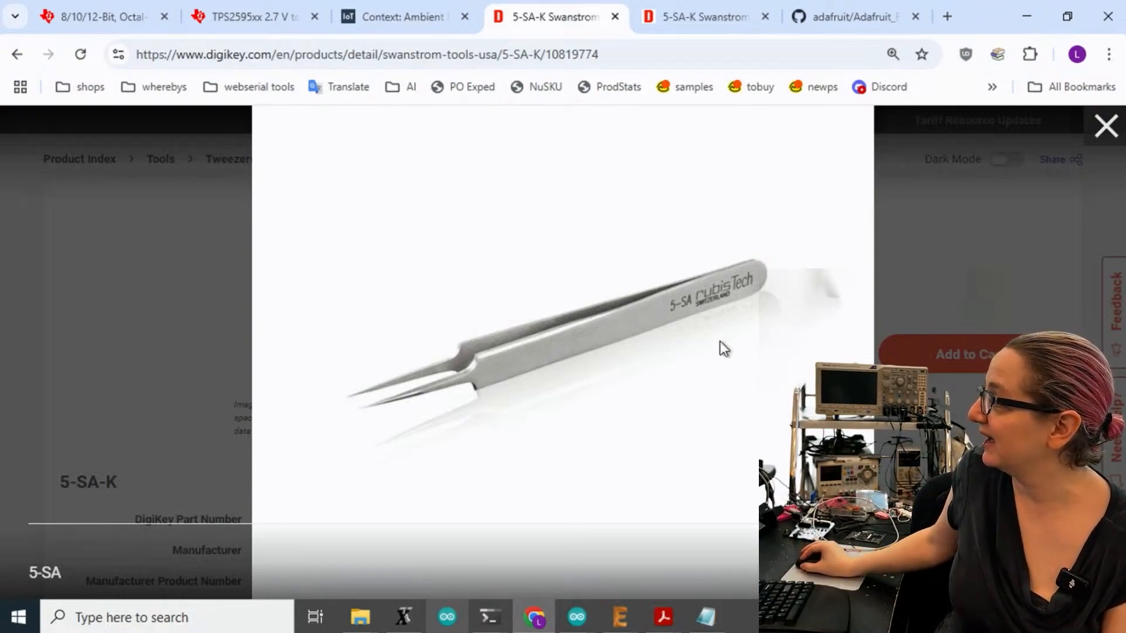
click(1105, 126)
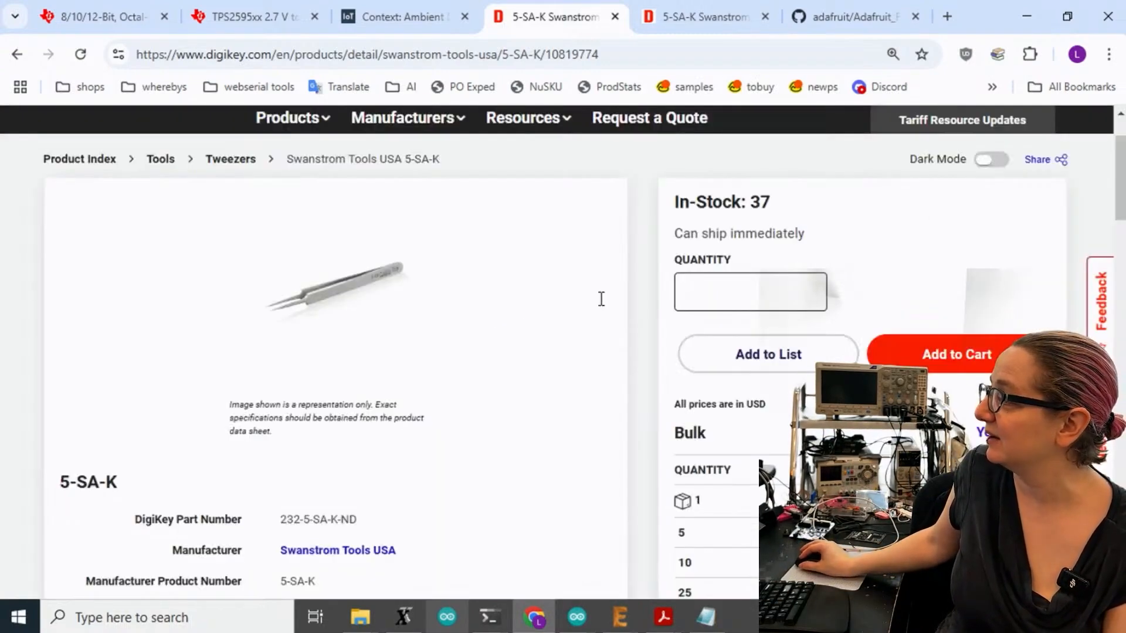
scroll(down, 3)
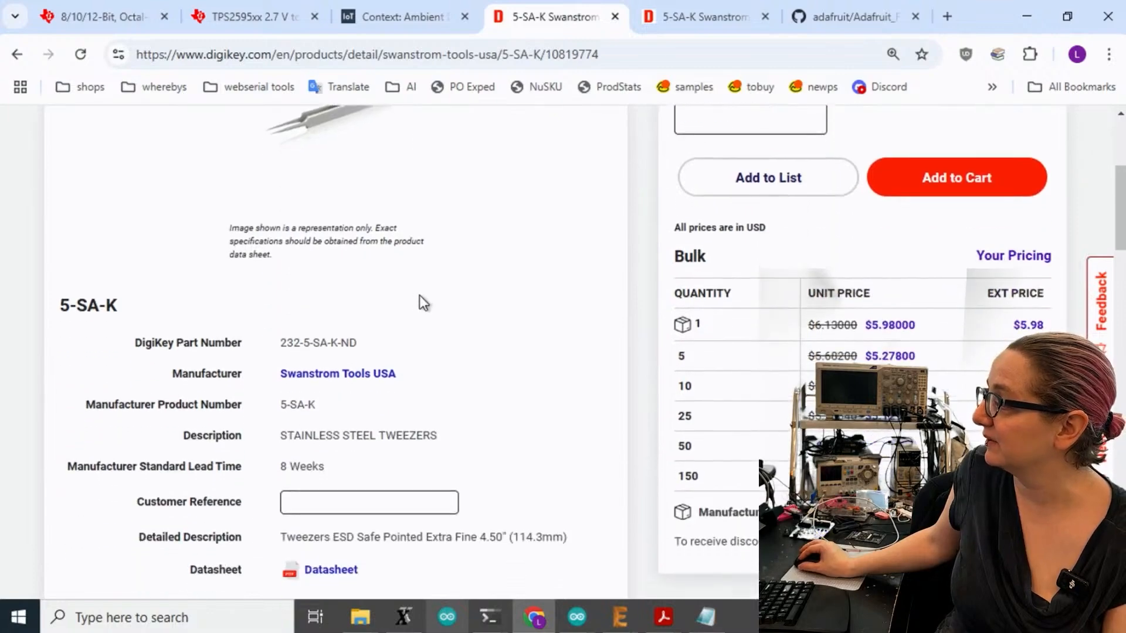
mouse_move(494, 261)
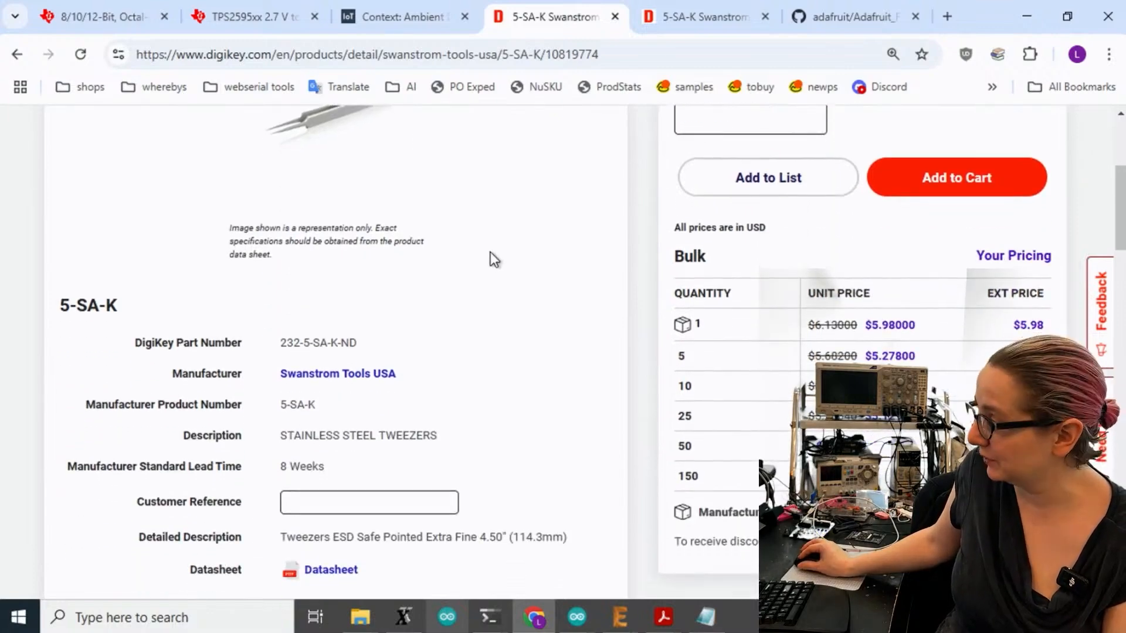
Step: Review volume pricing down to $4.877 and product attributes, then enlarge the 5-SA-K tweezers photo
scroll(down, 3)
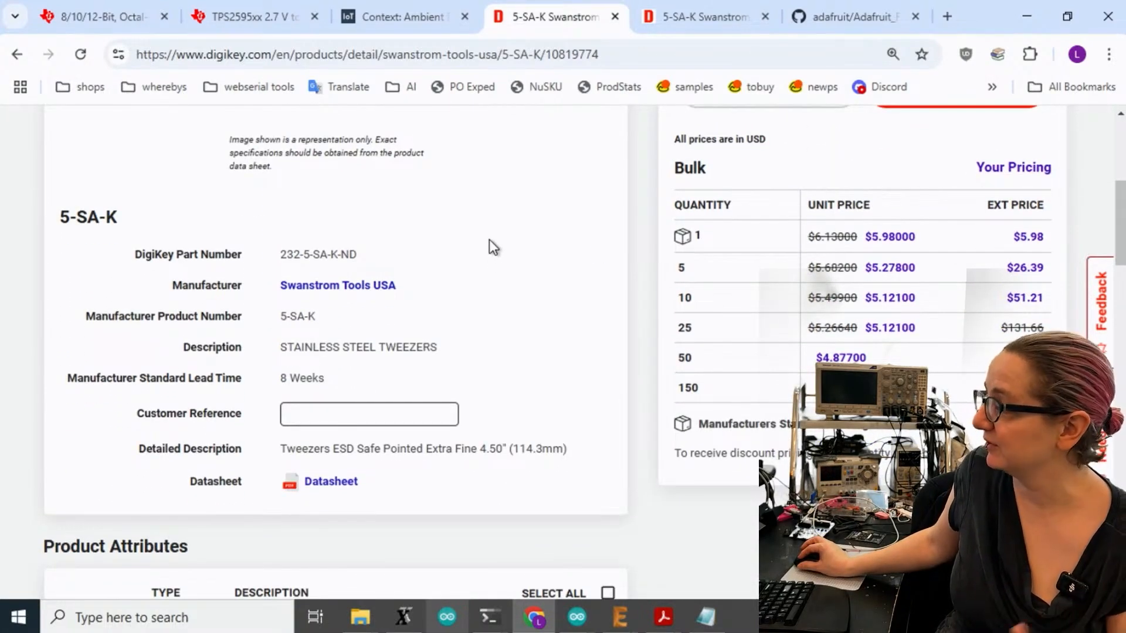
mouse_move(495, 231)
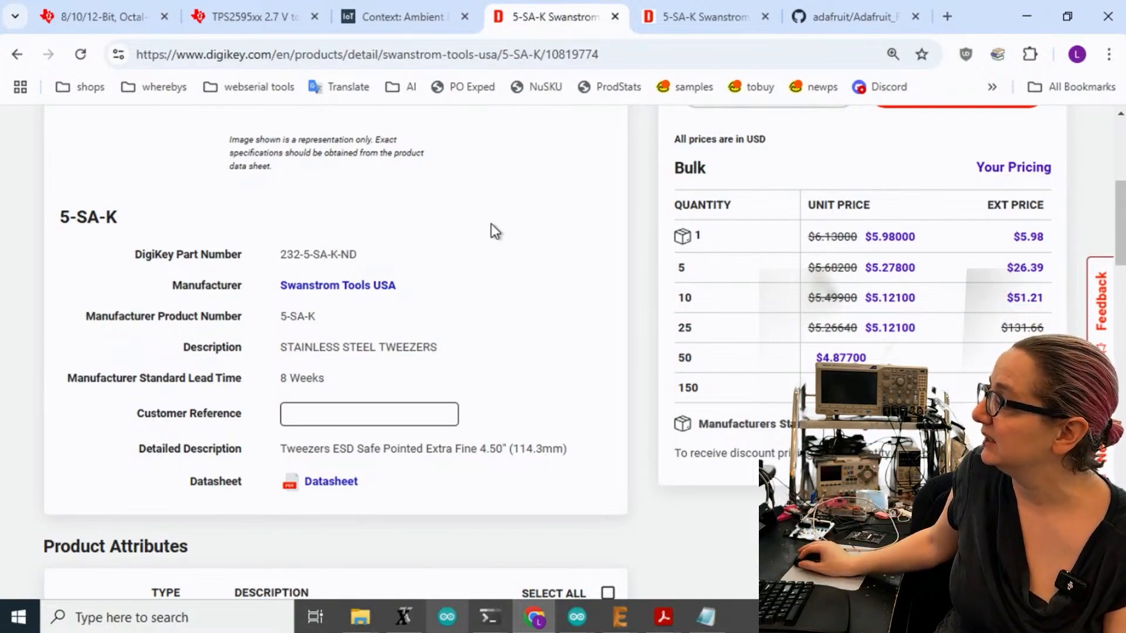
scroll(down, 3)
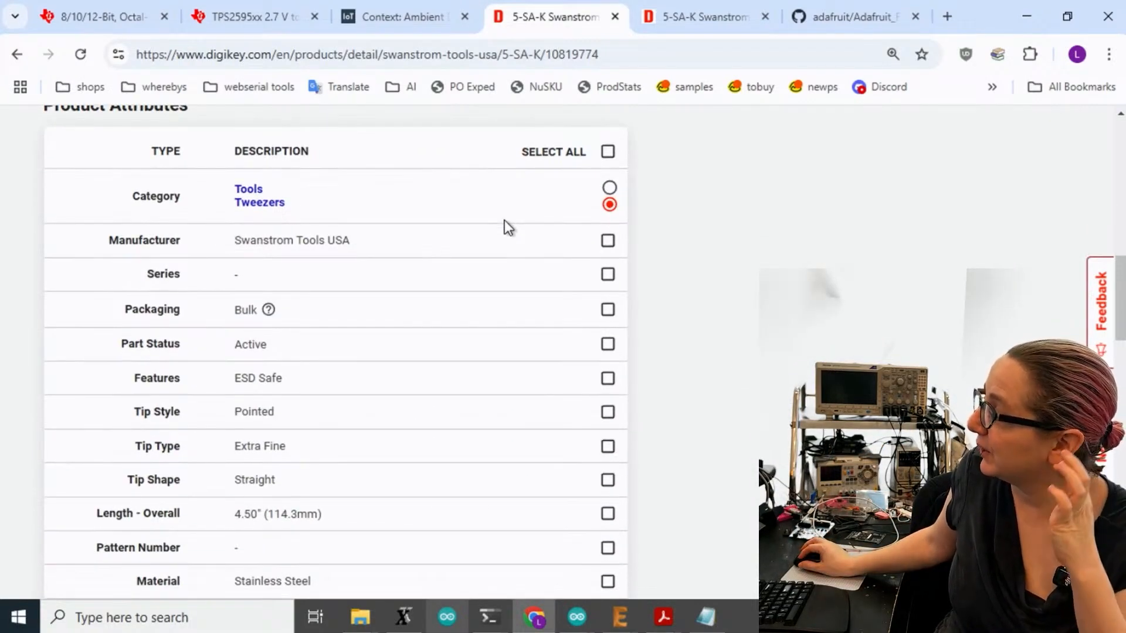
scroll(up, 3)
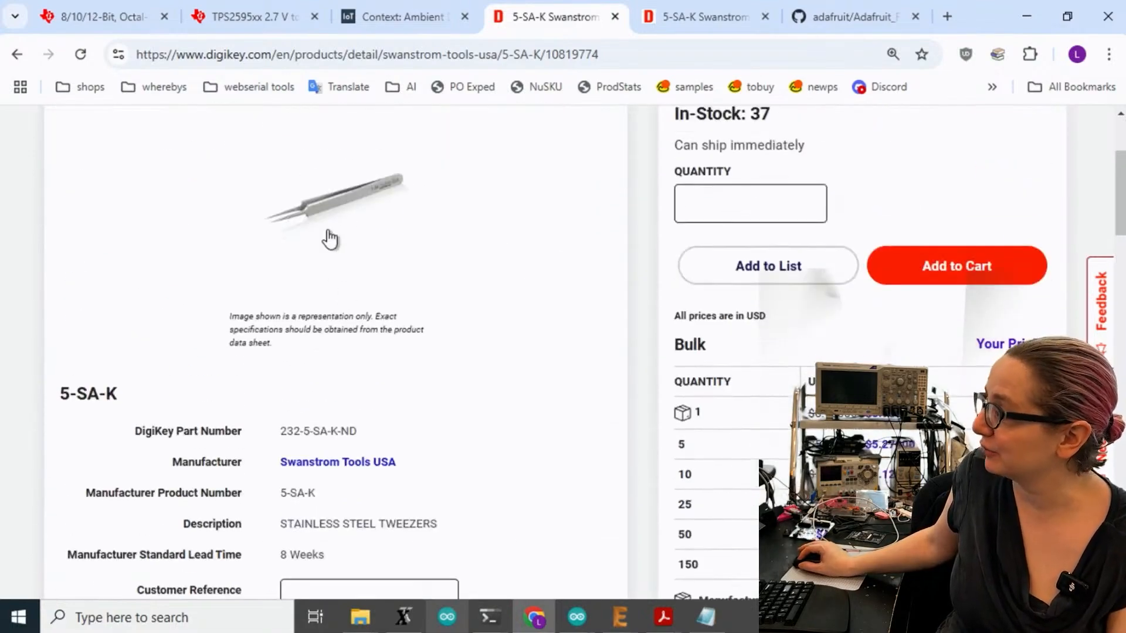
click(330, 208)
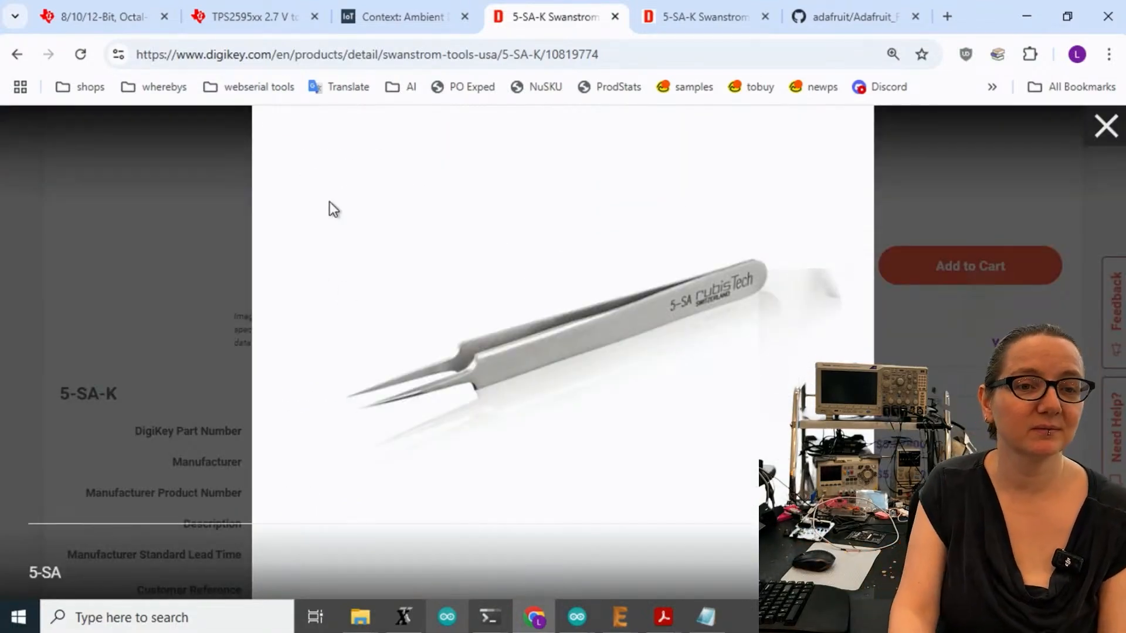